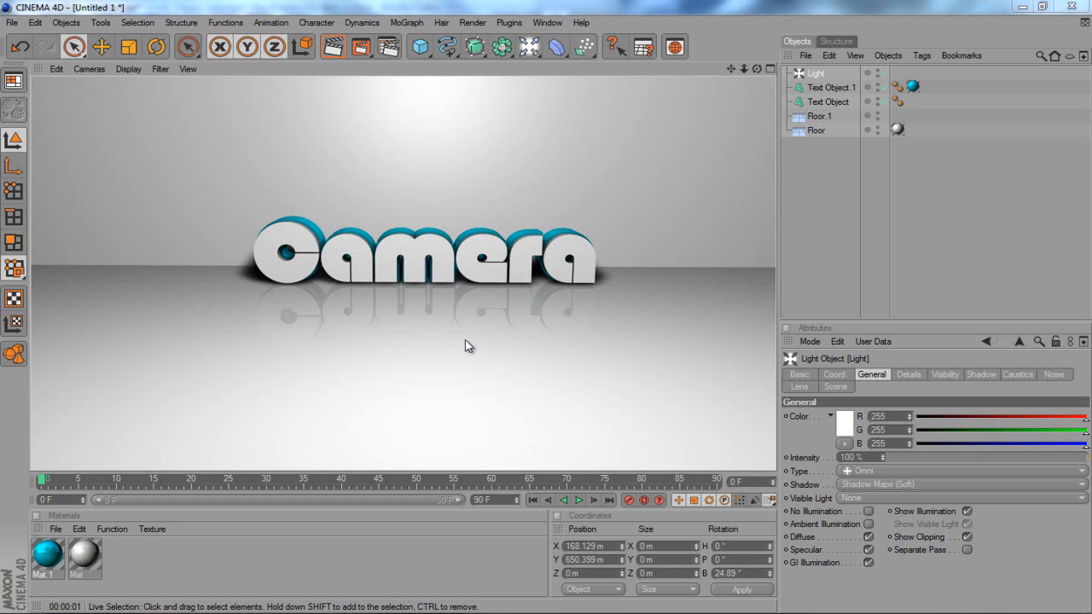
{"action": "mouse_move", "coordinate": [206, 303]}
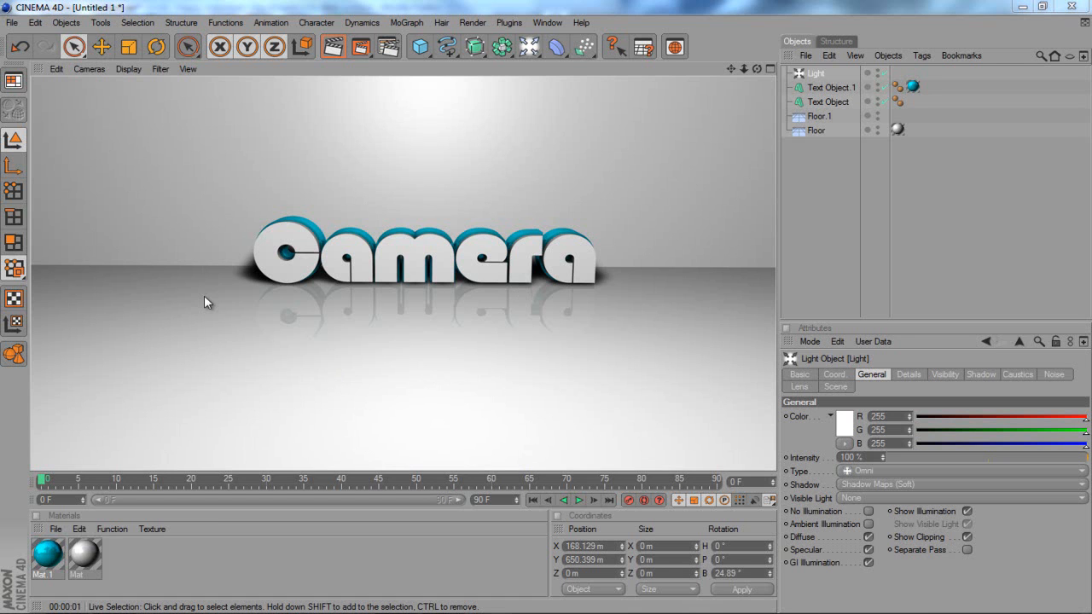
{"action": "mouse_move", "coordinate": [341, 112]}
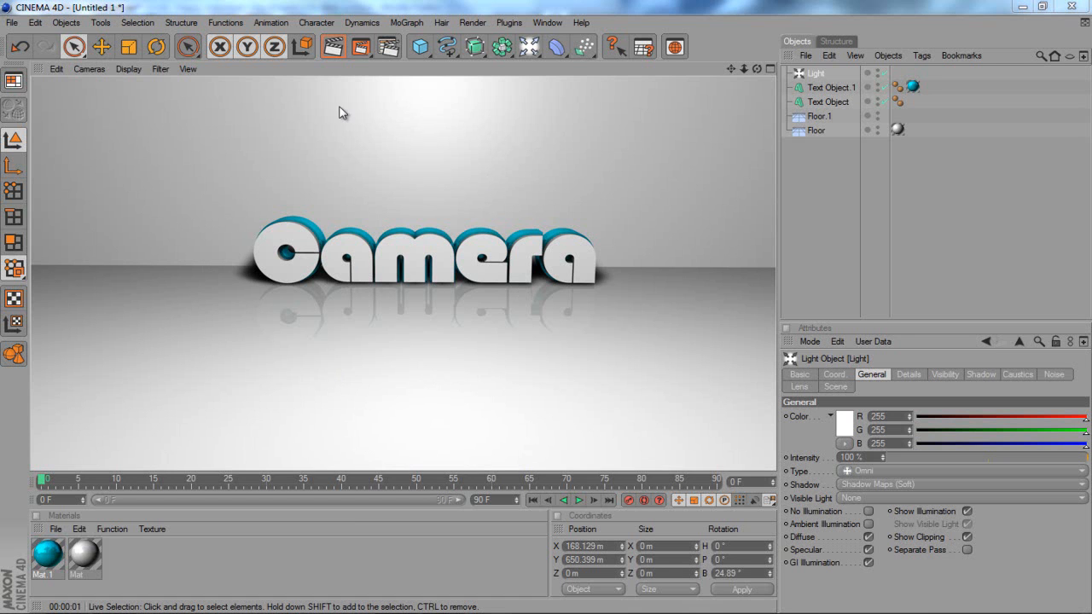
{"action": "mouse_move", "coordinate": [357, 293]}
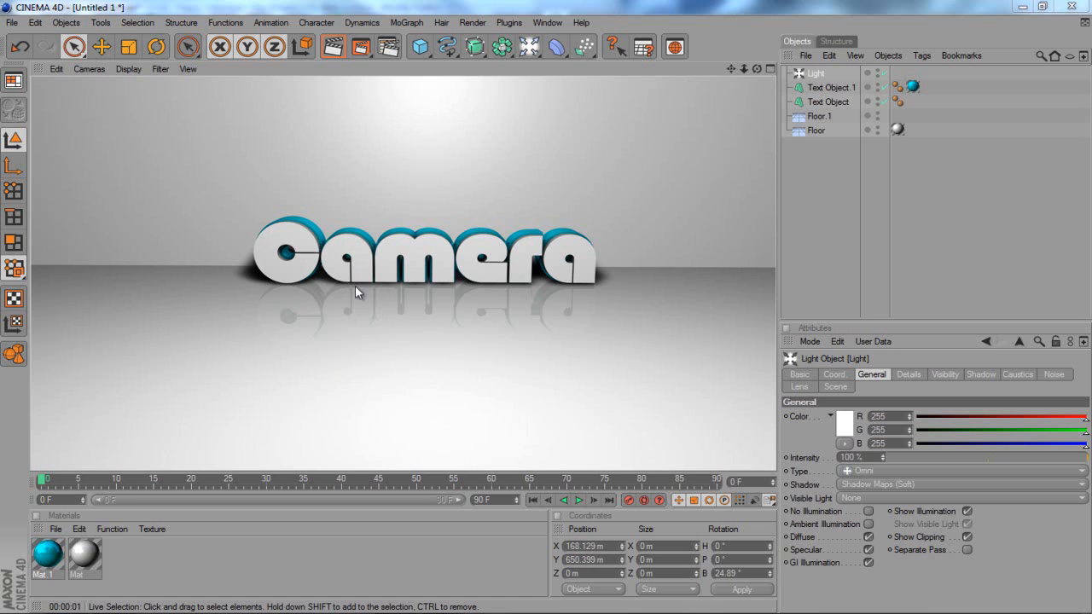
{"action": "mouse_move", "coordinate": [448, 362]}
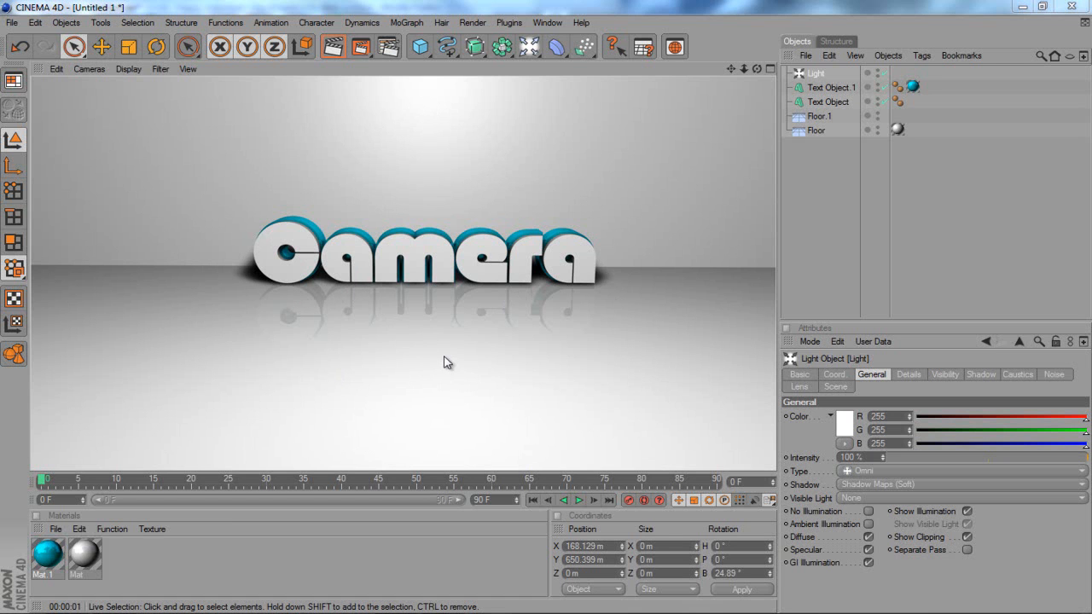
{"action": "mouse_move", "coordinate": [408, 377]}
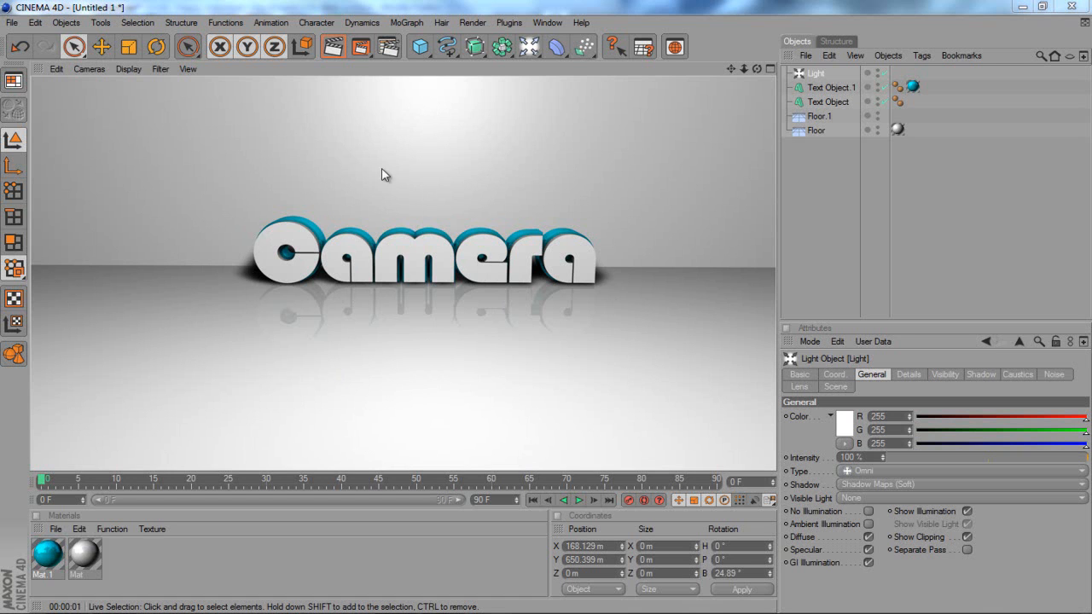
{"action": "mouse_move", "coordinate": [360, 331]}
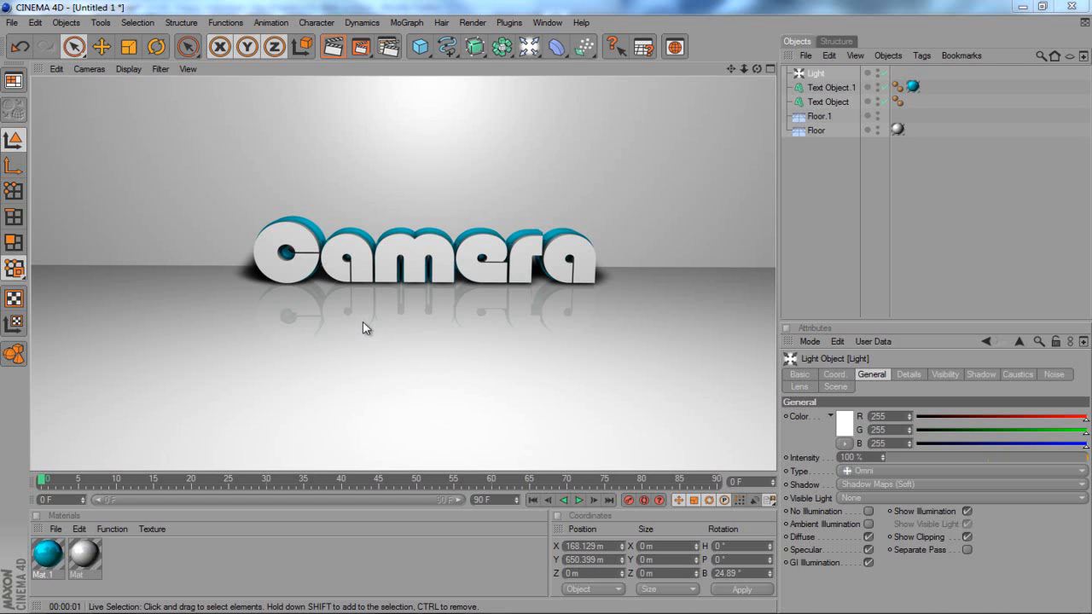
Add a new Camera object from the lights/cameras group and select it to show its attributes.
{"action": "left_click", "coordinate": [529, 46]}
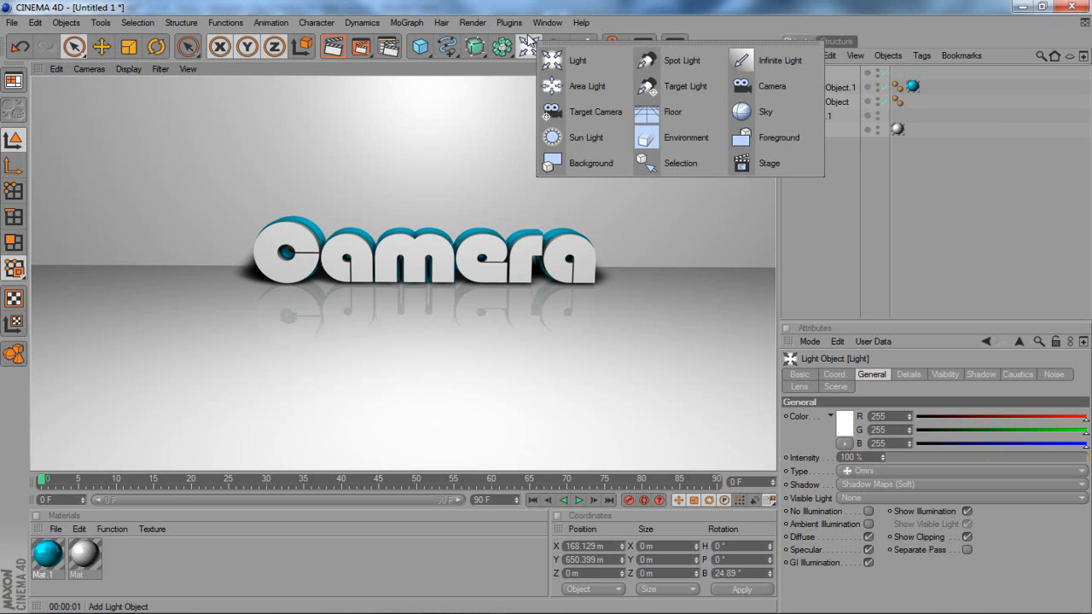
{"action": "left_click", "coordinate": [772, 86]}
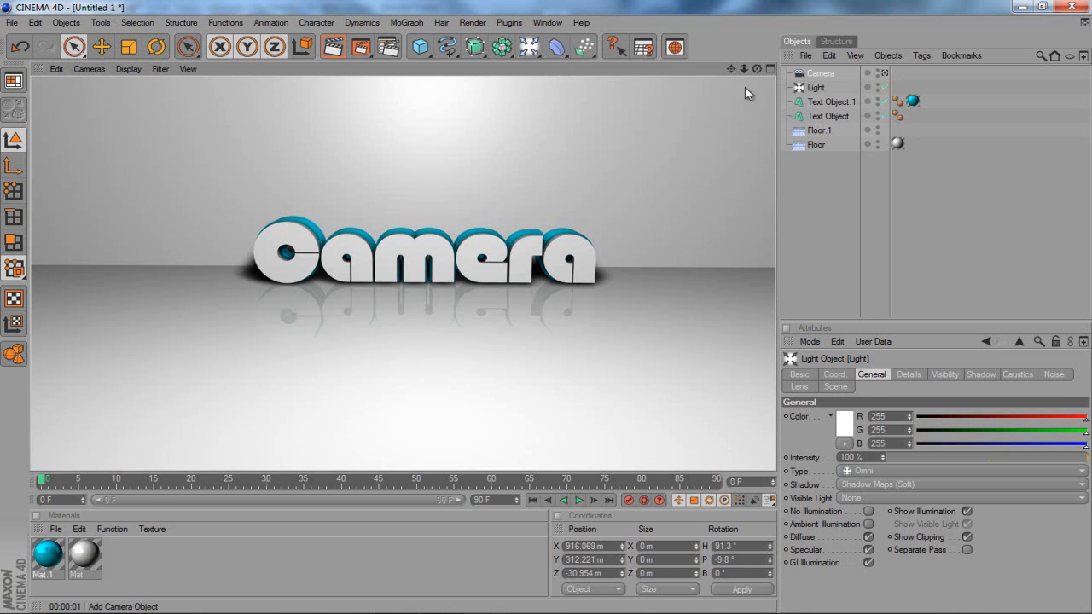
{"action": "left_click", "coordinate": [819, 74]}
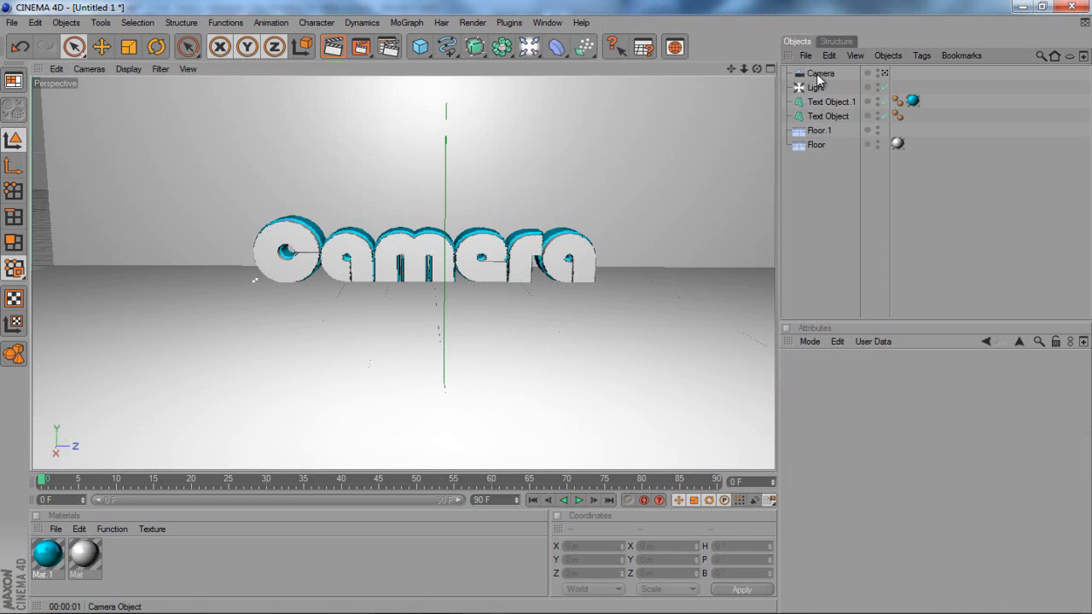
{"action": "left_click", "coordinate": [820, 73]}
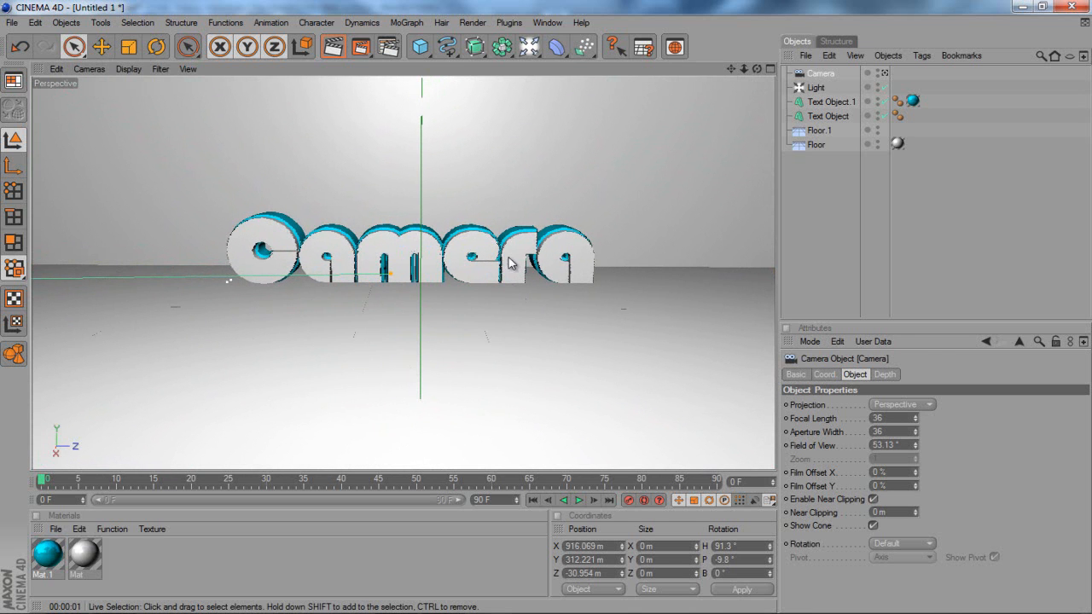
{"action": "mouse_move", "coordinate": [474, 192]}
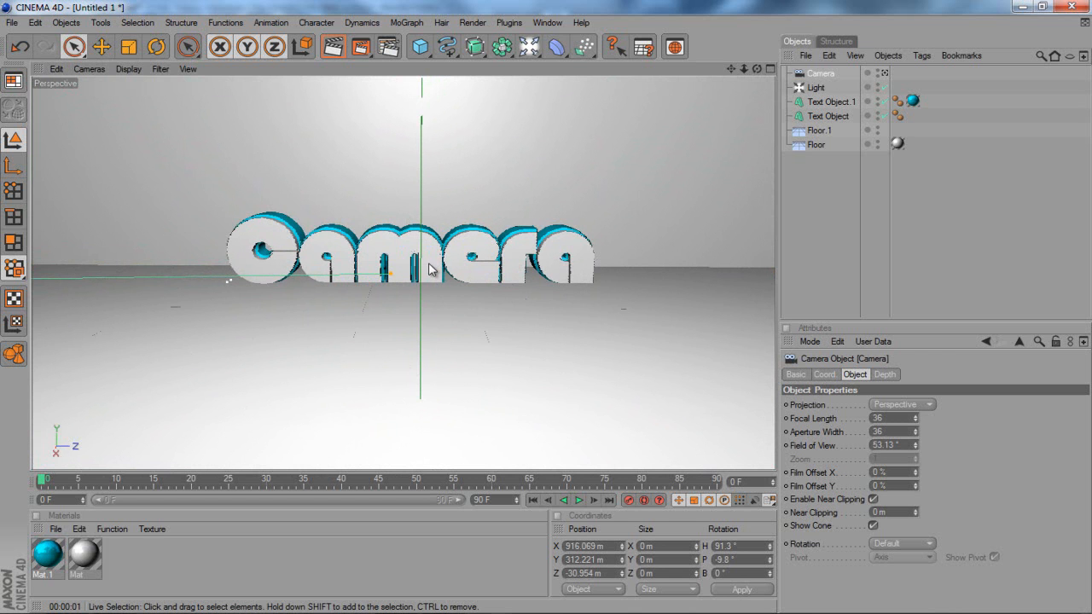
Look through the new camera and record a keyframe of its placement at frame 0.
{"action": "left_click", "coordinate": [819, 73]}
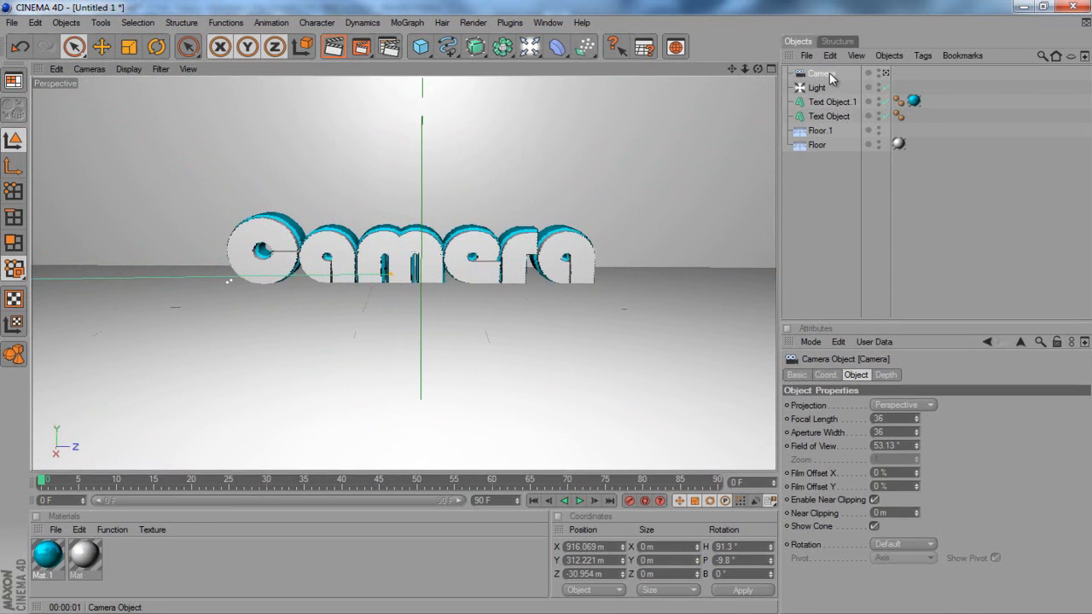
{"action": "left_click", "coordinate": [90, 70]}
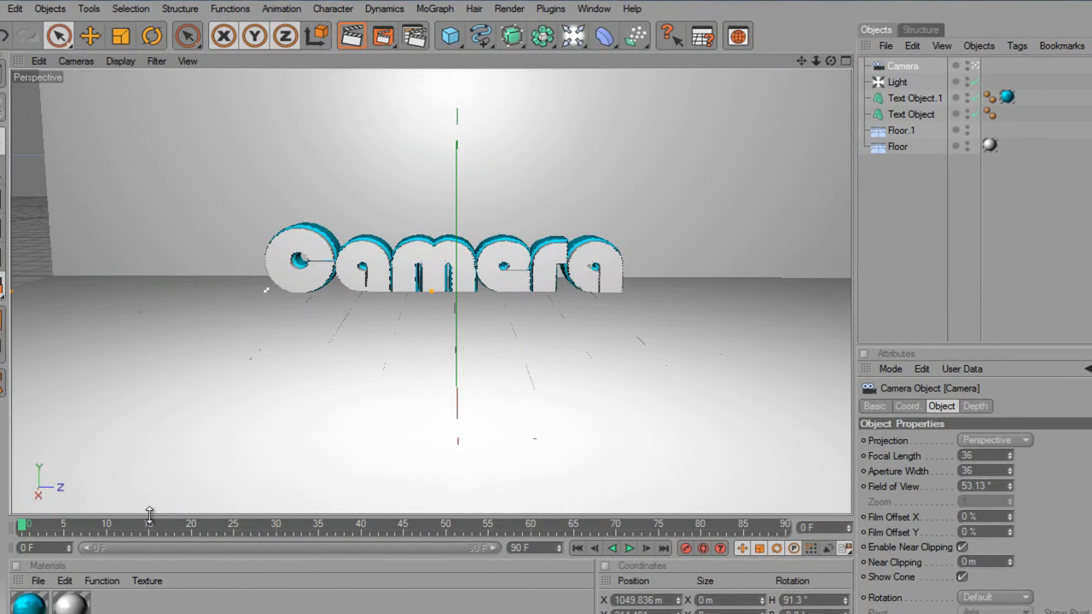
{"action": "mouse_move", "coordinate": [267, 539]}
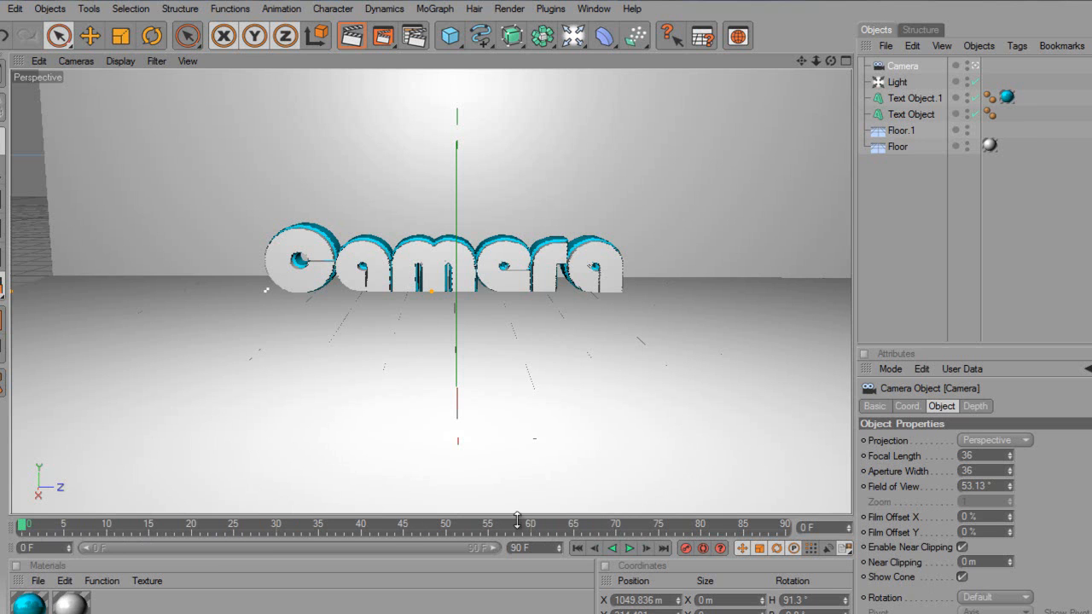
{"action": "mouse_move", "coordinate": [282, 322]}
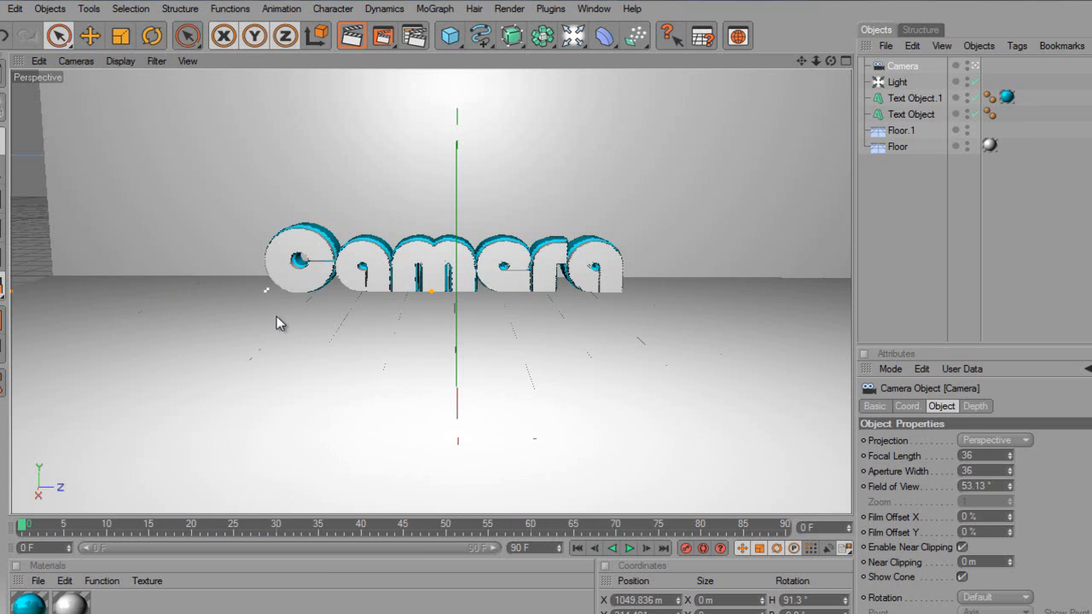
{"action": "mouse_move", "coordinate": [358, 304]}
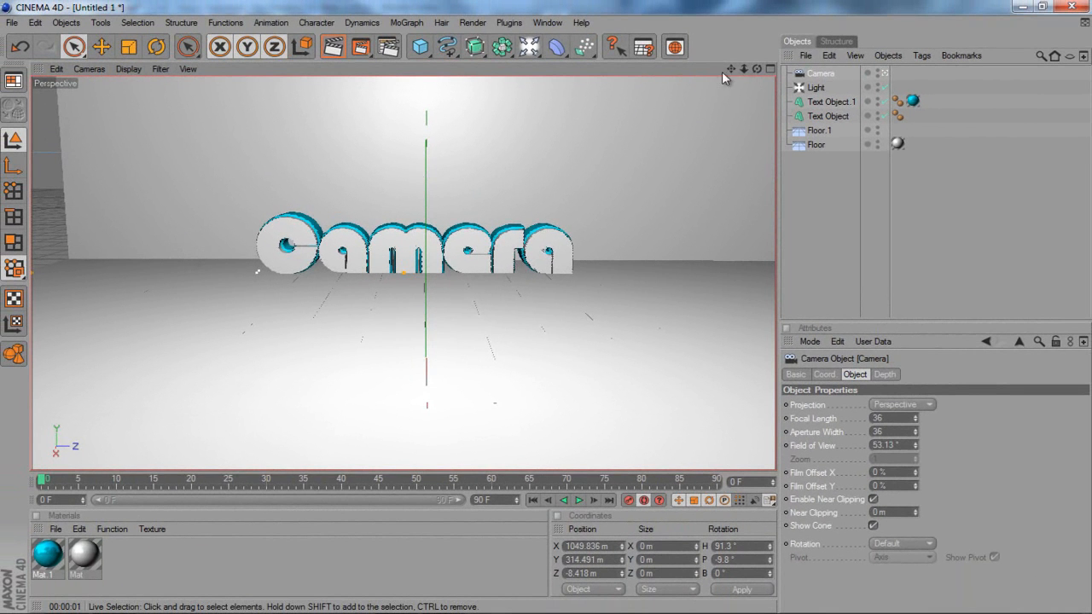
{"action": "mouse_move", "coordinate": [282, 511]}
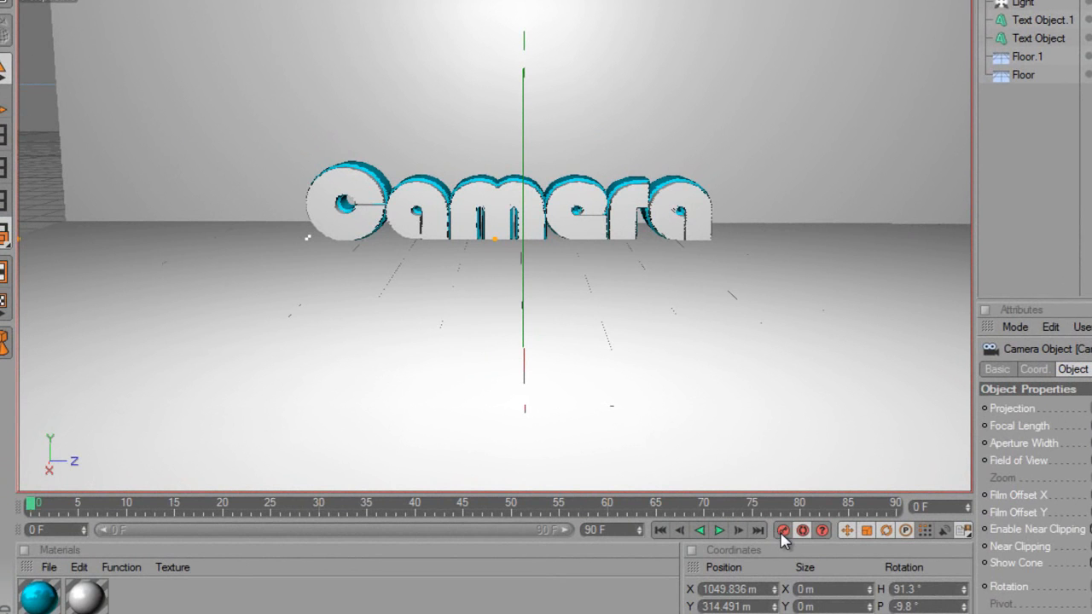
{"action": "left_click", "coordinate": [81, 511]}
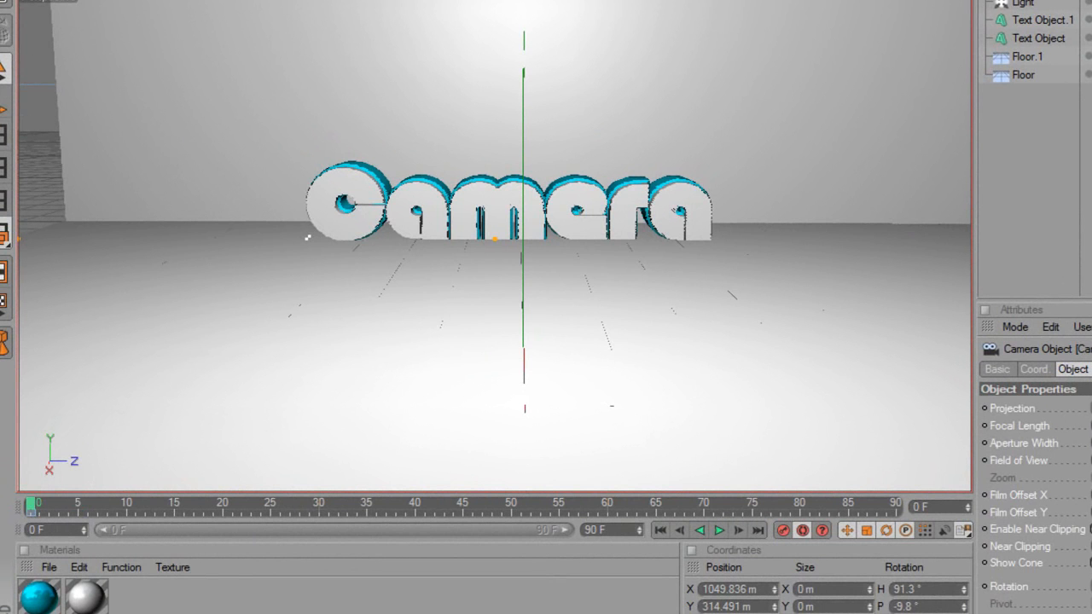
{"action": "mouse_move", "coordinate": [164, 271]}
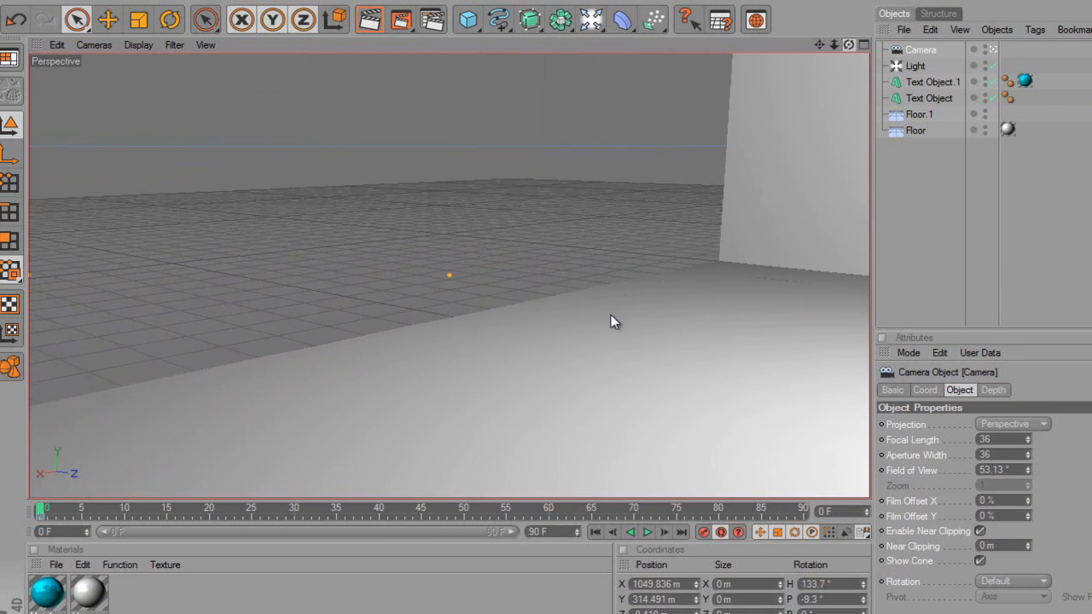
Turn the camera across the empty floor at frame 0, then scrub the timeline to frame 40 for the next pose.
{"action": "left_click_drag", "start_coordinate": [615, 322], "coordinate": [498, 143]}
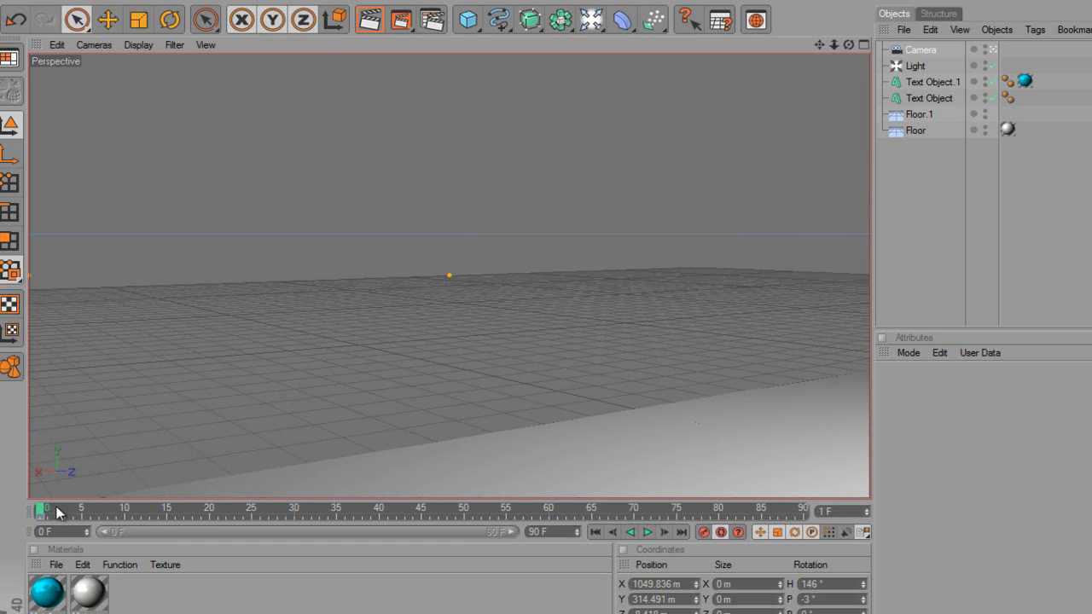
{"action": "left_click_drag", "start_coordinate": [42, 510], "coordinate": [175, 510]}
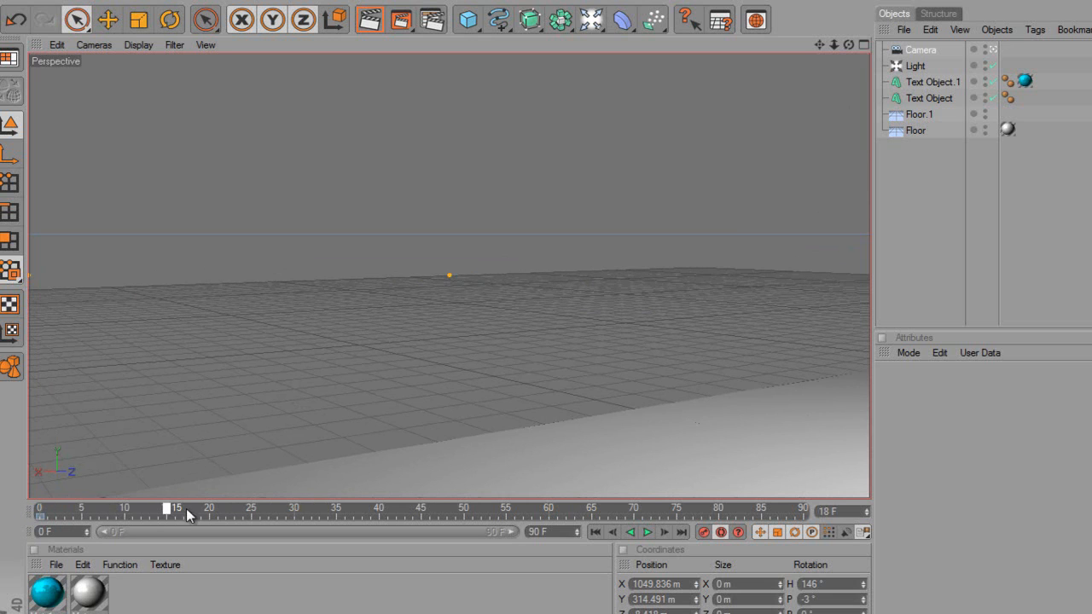
{"action": "left_click_drag", "start_coordinate": [177, 512], "coordinate": [380, 512]}
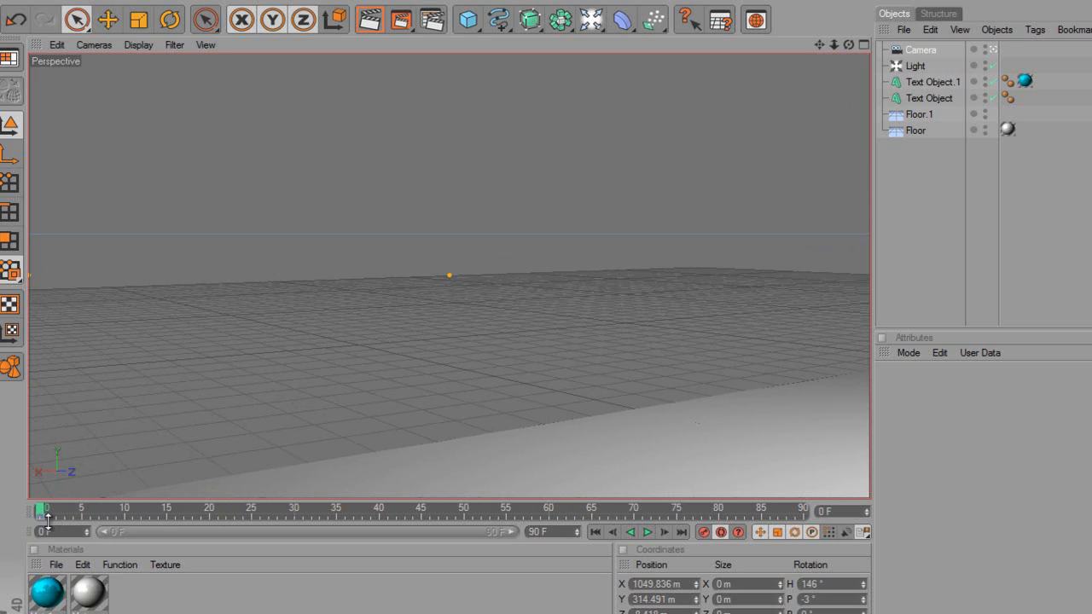
{"action": "left_click_drag", "start_coordinate": [45, 511], "coordinate": [94, 511]}
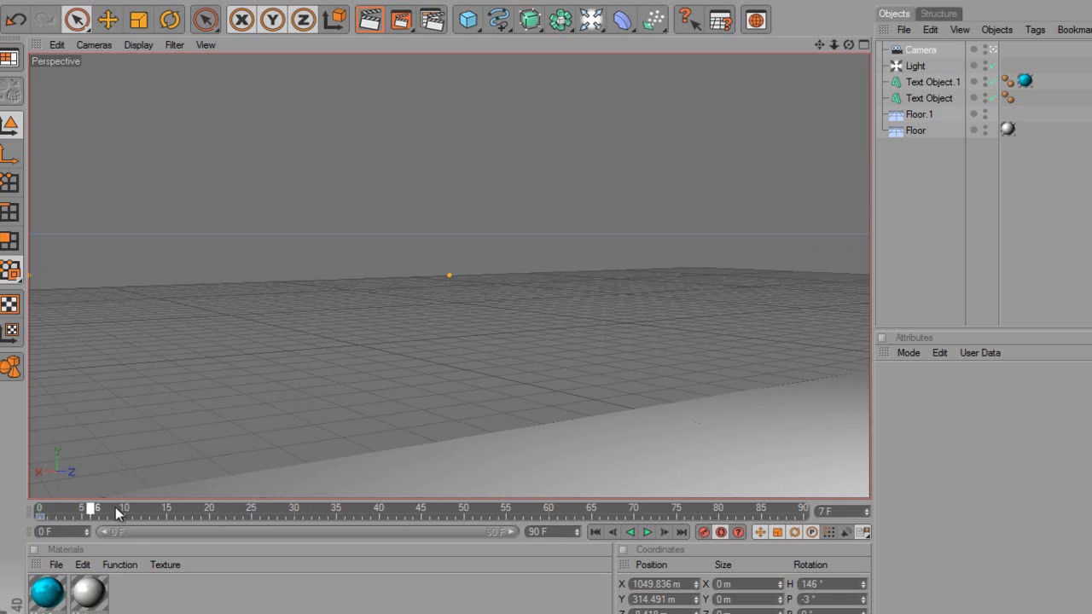
{"action": "left_click_drag", "start_coordinate": [91, 509], "coordinate": [378, 508]}
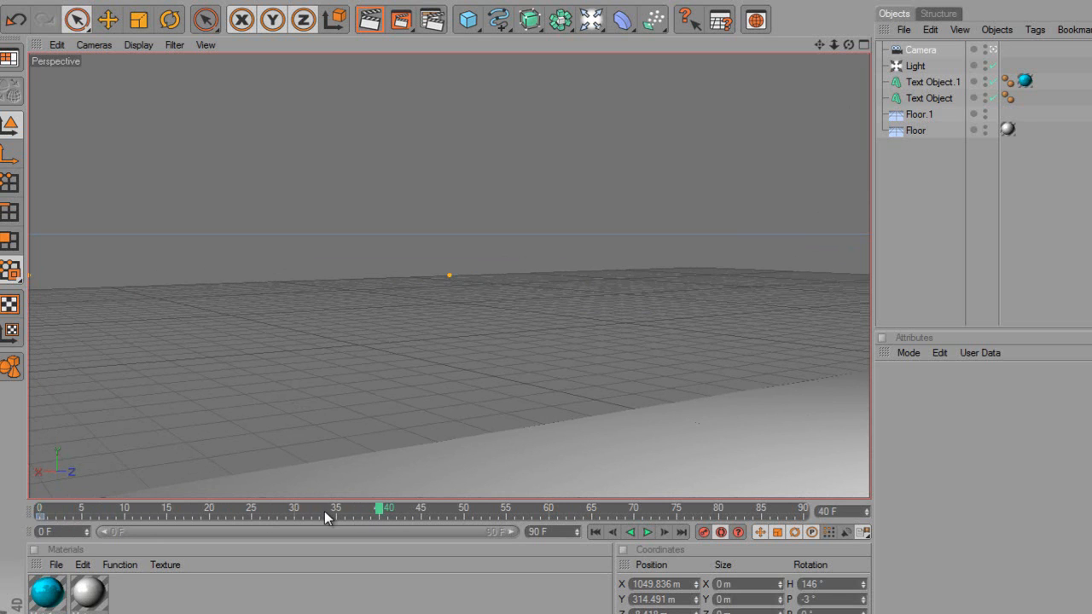
{"action": "mouse_move", "coordinate": [847, 53]}
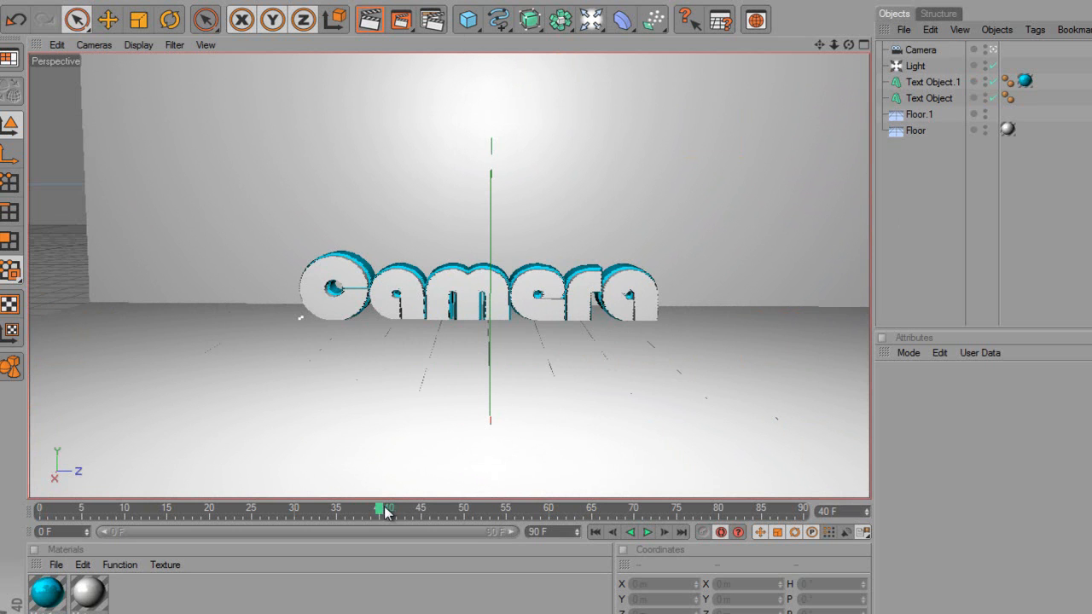
{"action": "mouse_move", "coordinate": [723, 119]}
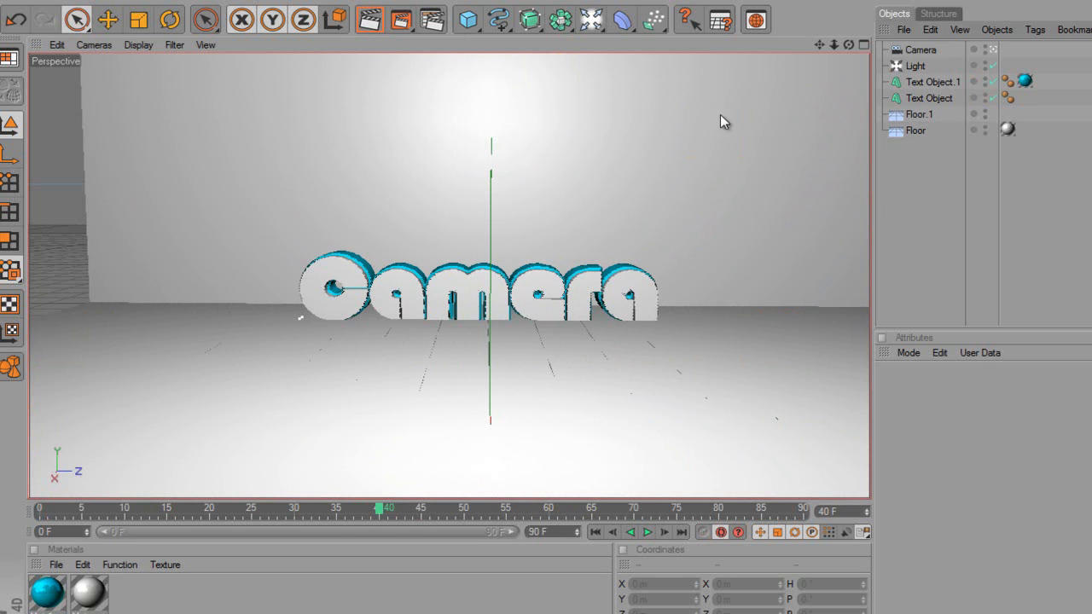
{"action": "mouse_move", "coordinate": [614, 320]}
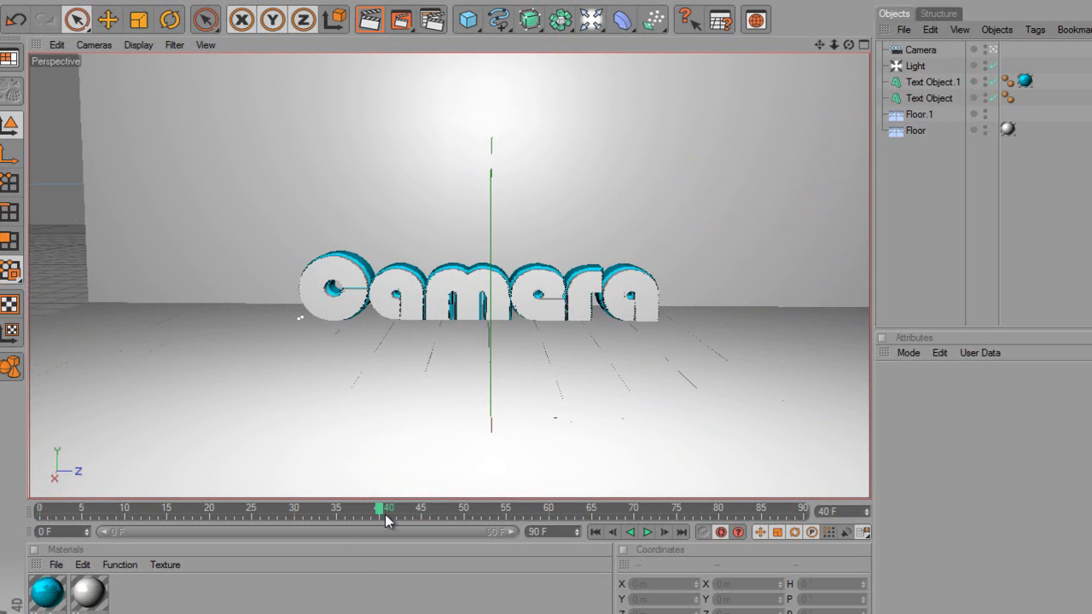
Play the camera animation from frame 0 to review the move, then rest at frame 48.
{"action": "left_click", "coordinate": [920, 49]}
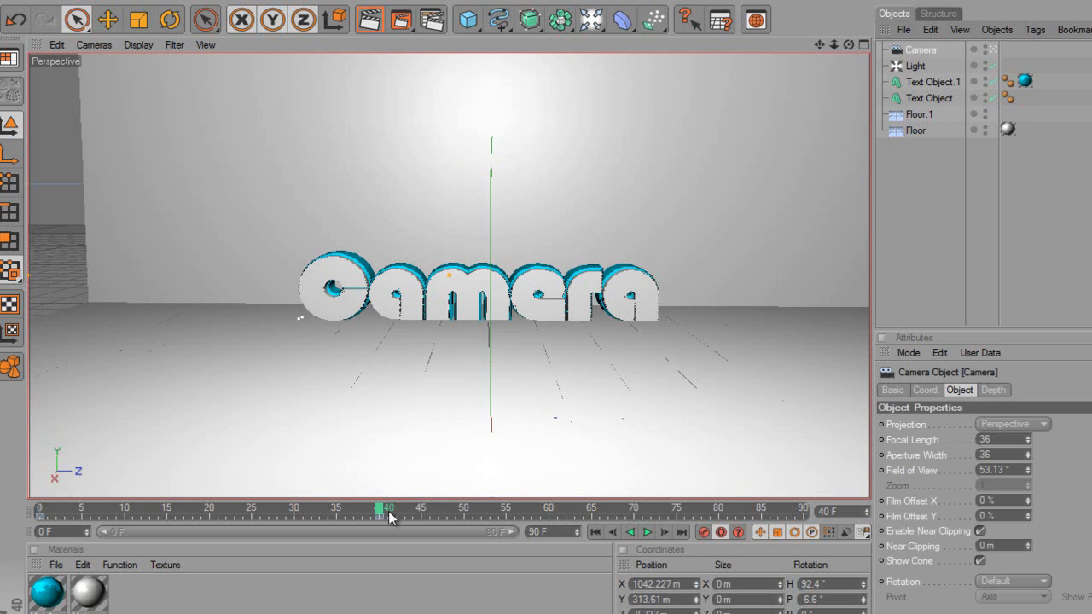
{"action": "left_click_drag", "start_coordinate": [387, 512], "coordinate": [250, 512]}
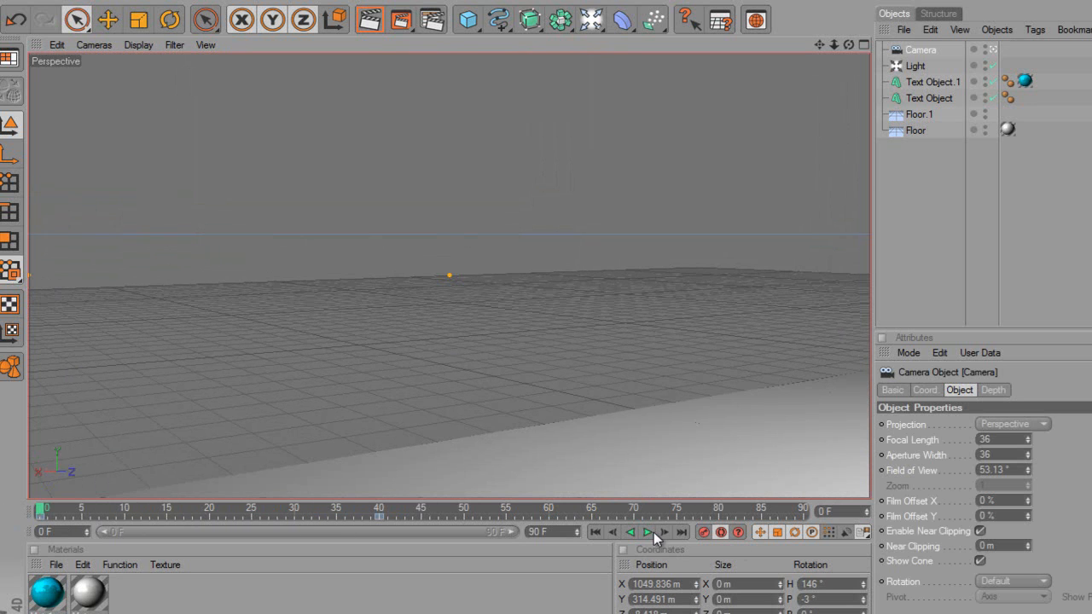
{"action": "left_click", "coordinate": [648, 531]}
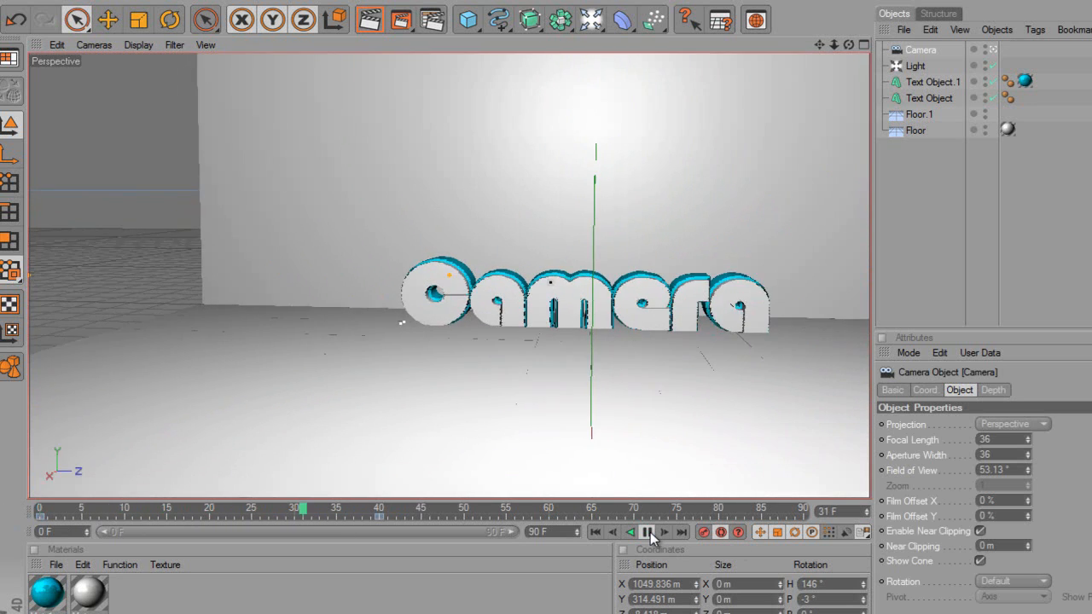
{"action": "left_click", "coordinate": [648, 531]}
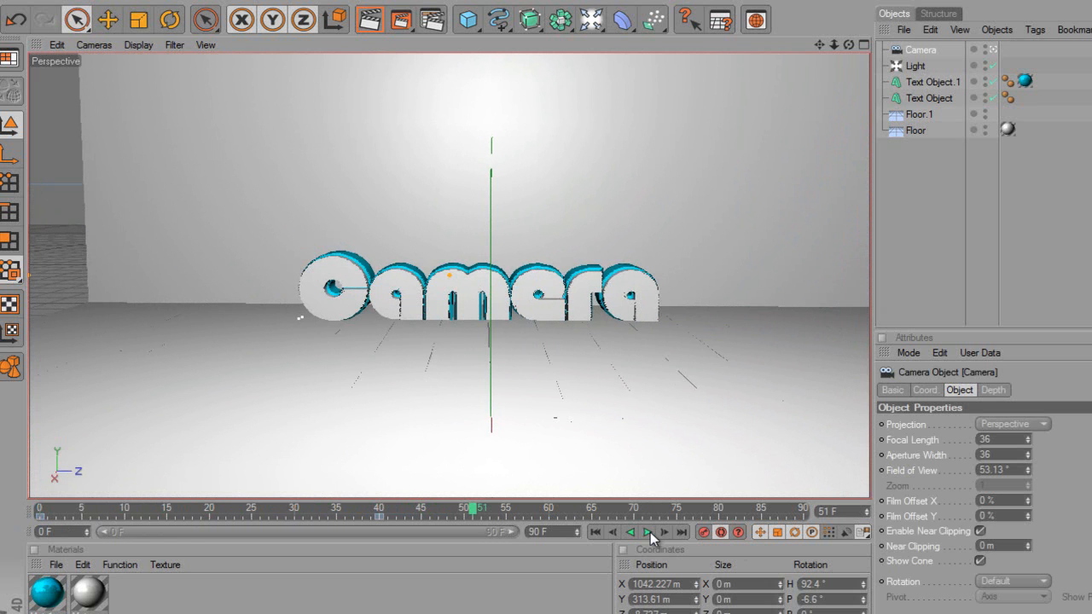
{"action": "left_click_drag", "start_coordinate": [472, 507], "coordinate": [67, 508]}
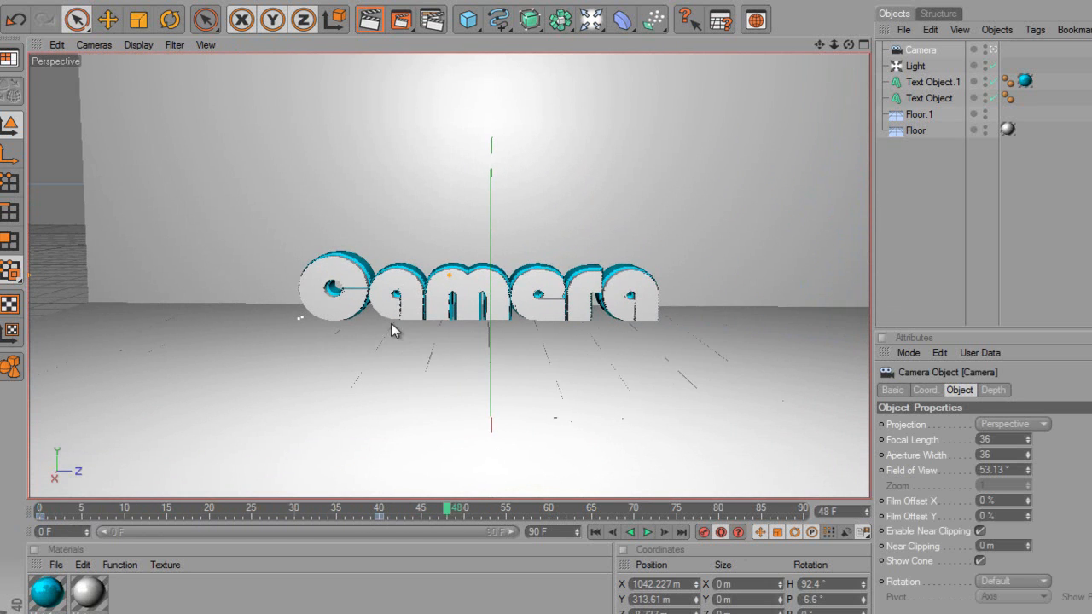
{"action": "mouse_move", "coordinate": [323, 300]}
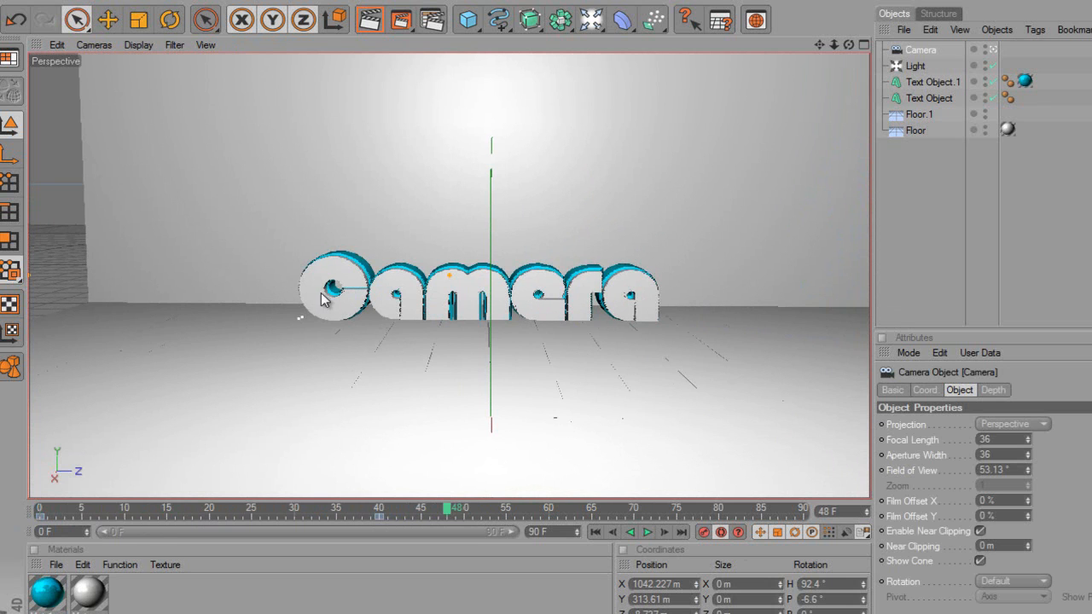
{"action": "mouse_move", "coordinate": [431, 495]}
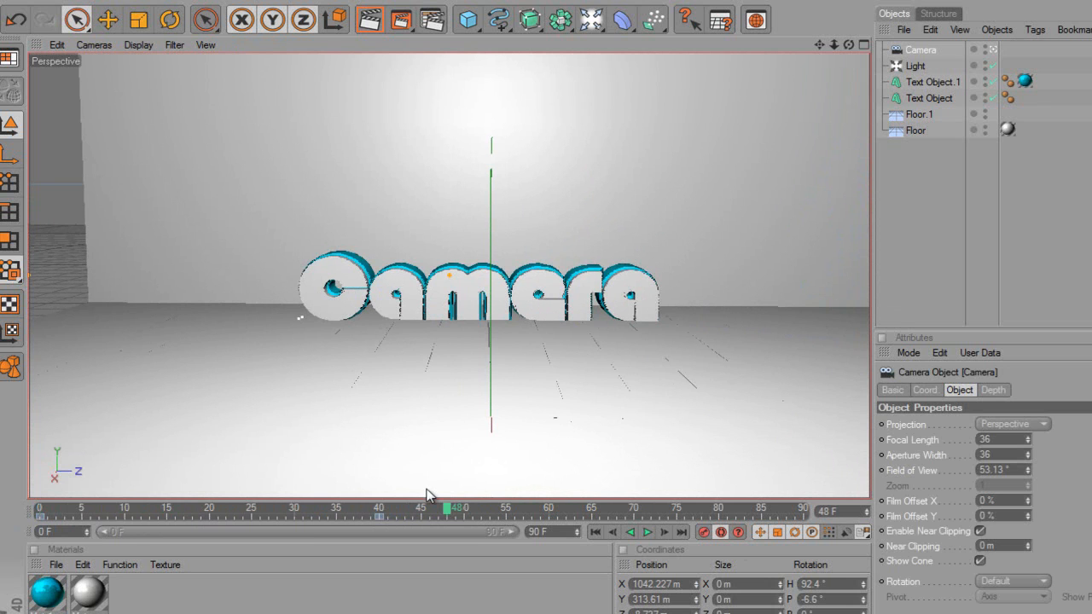
{"action": "mouse_move", "coordinate": [356, 365]}
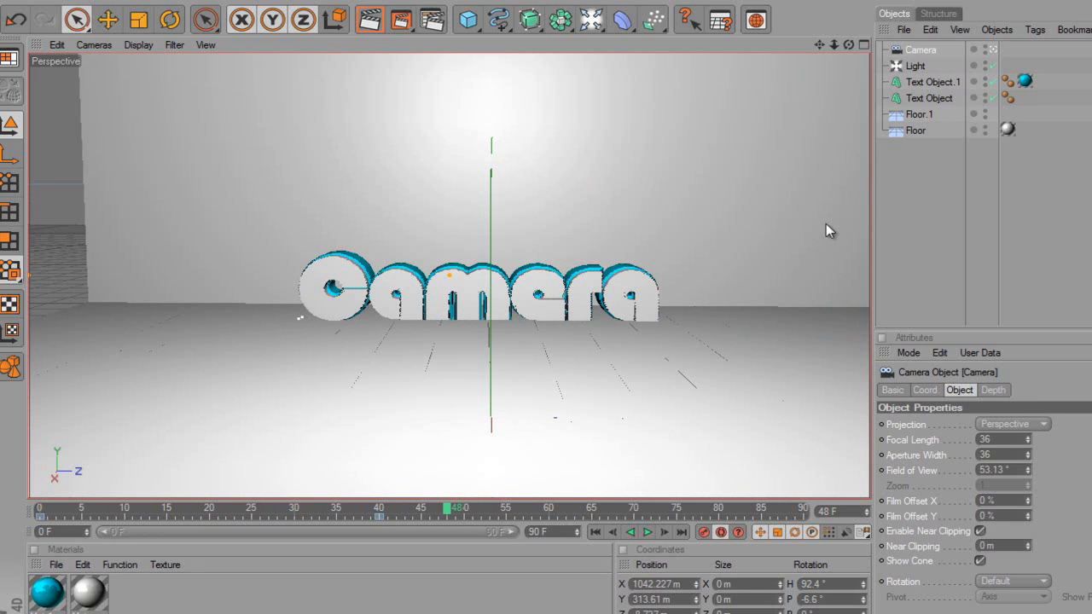
{"action": "mouse_move", "coordinate": [355, 327]}
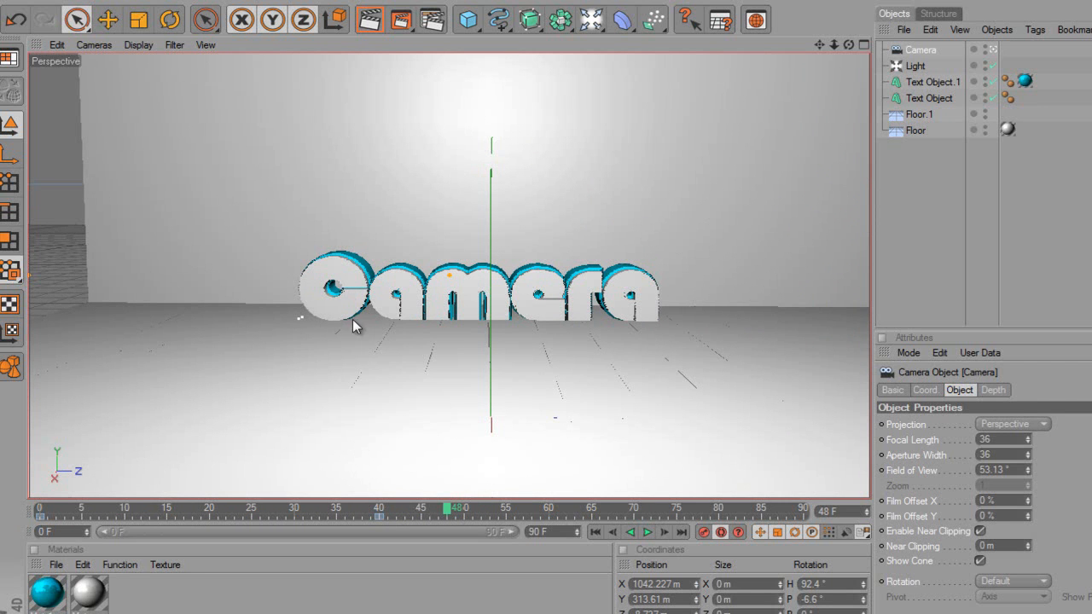
{"action": "mouse_move", "coordinate": [583, 355]}
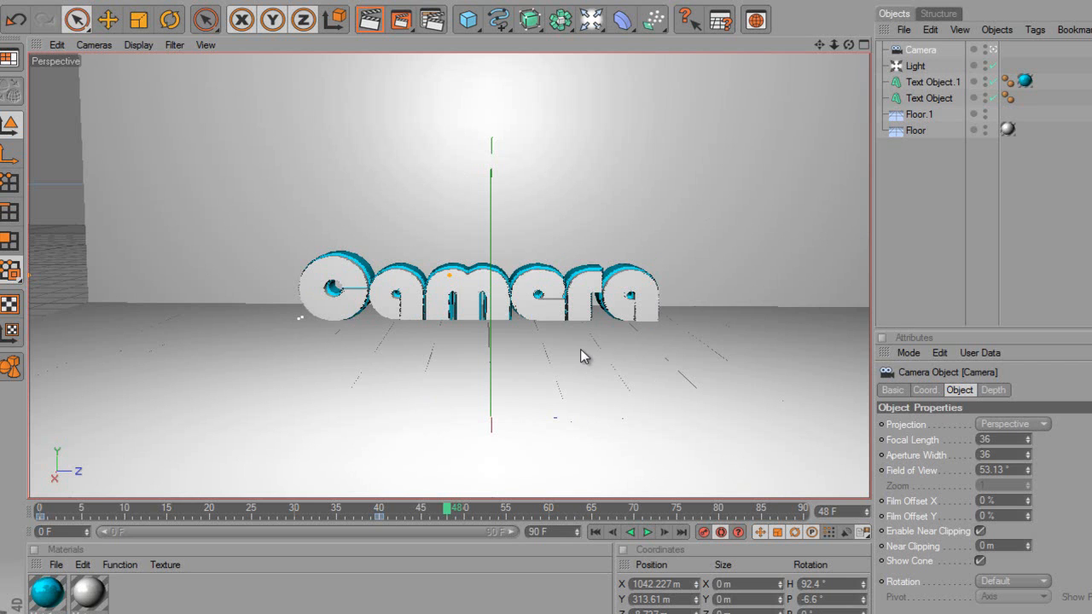
{"action": "mouse_move", "coordinate": [363, 369]}
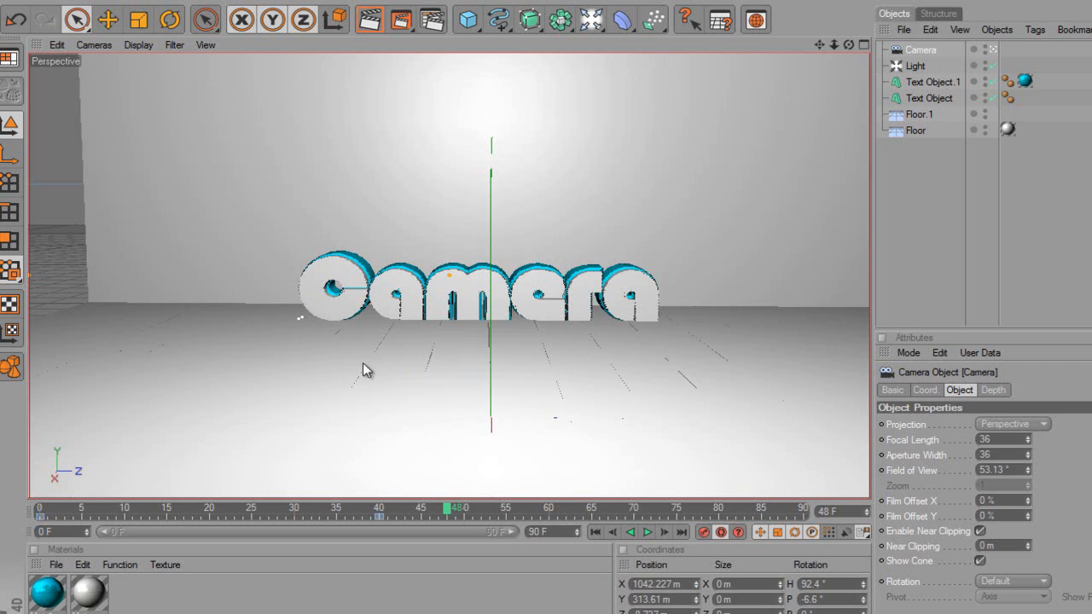
Scrub the timeline forward through frames 49–59 toward the next camera pose.
{"action": "left_click", "coordinate": [460, 510]}
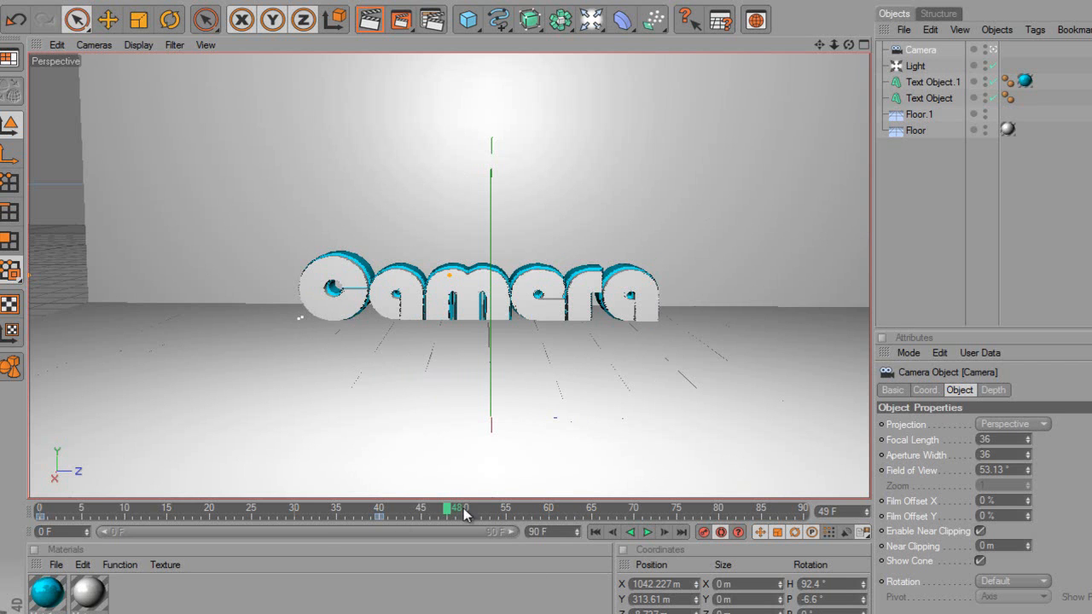
{"action": "left_click_drag", "start_coordinate": [461, 508], "coordinate": [506, 509]}
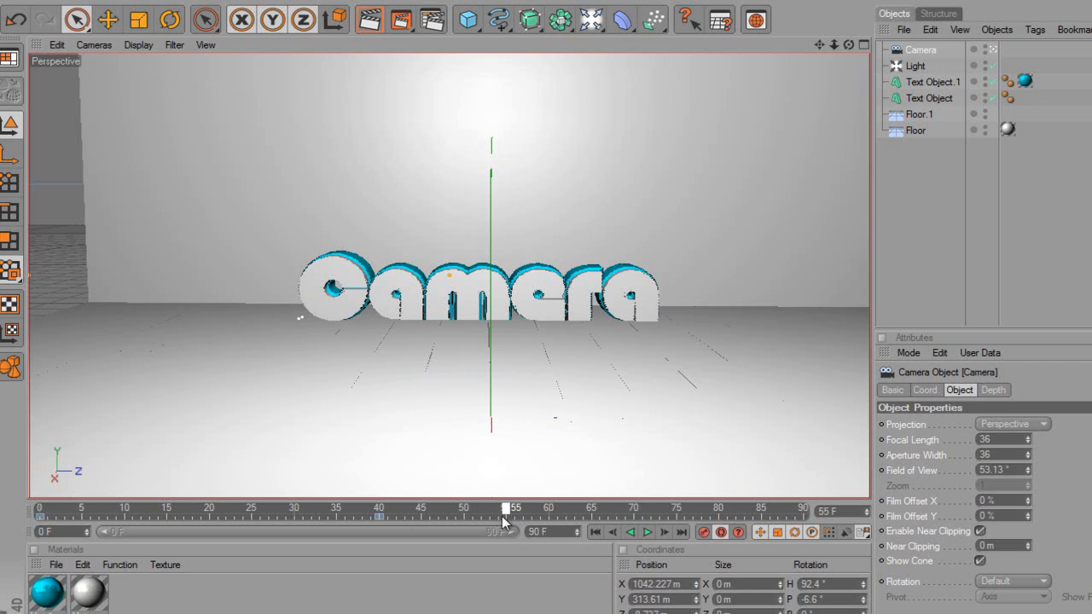
{"action": "left_click_drag", "start_coordinate": [514, 511], "coordinate": [493, 511]}
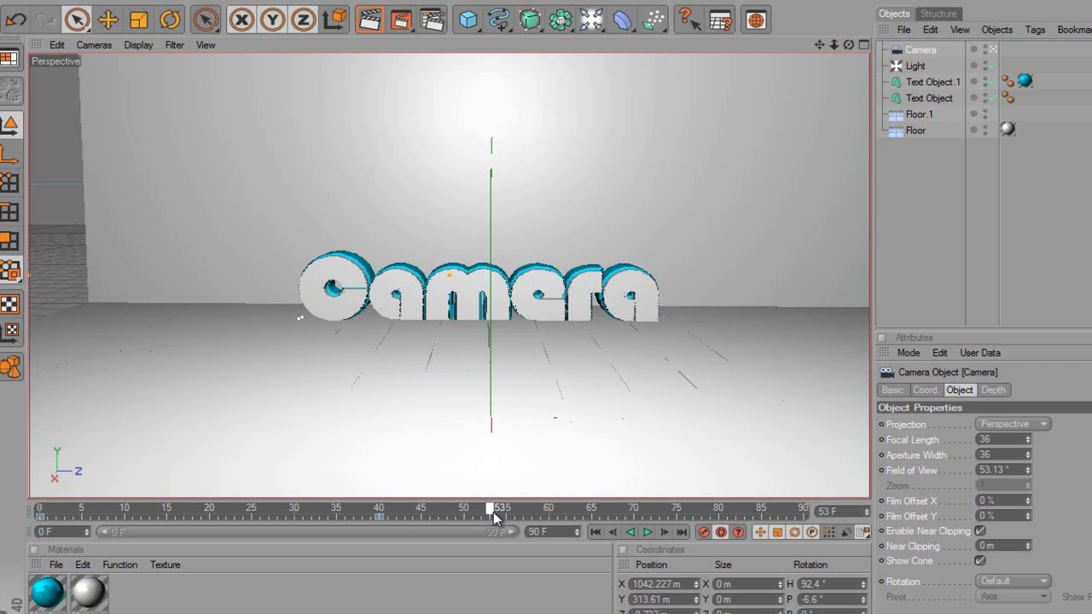
{"action": "left_click_drag", "start_coordinate": [491, 509], "coordinate": [512, 509]}
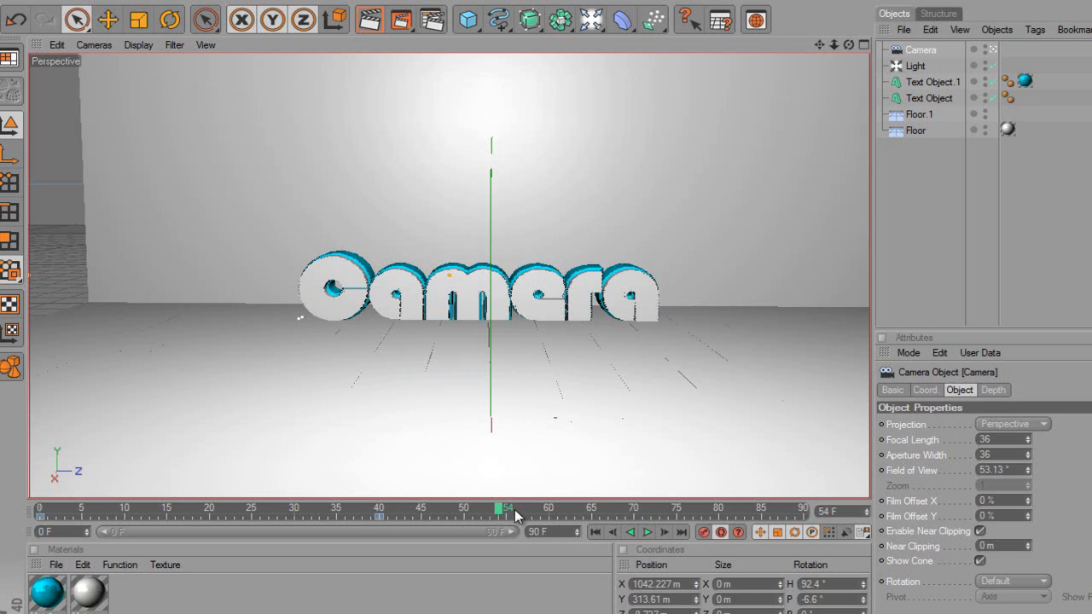
{"action": "mouse_move", "coordinate": [604, 331]}
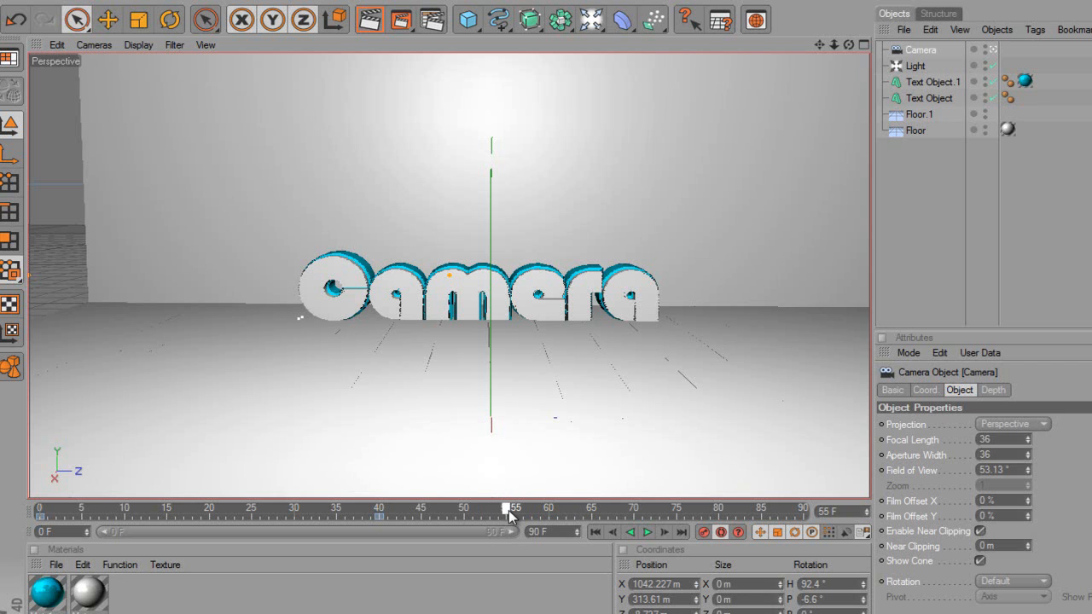
{"action": "left_click_drag", "start_coordinate": [512, 509], "coordinate": [546, 510]}
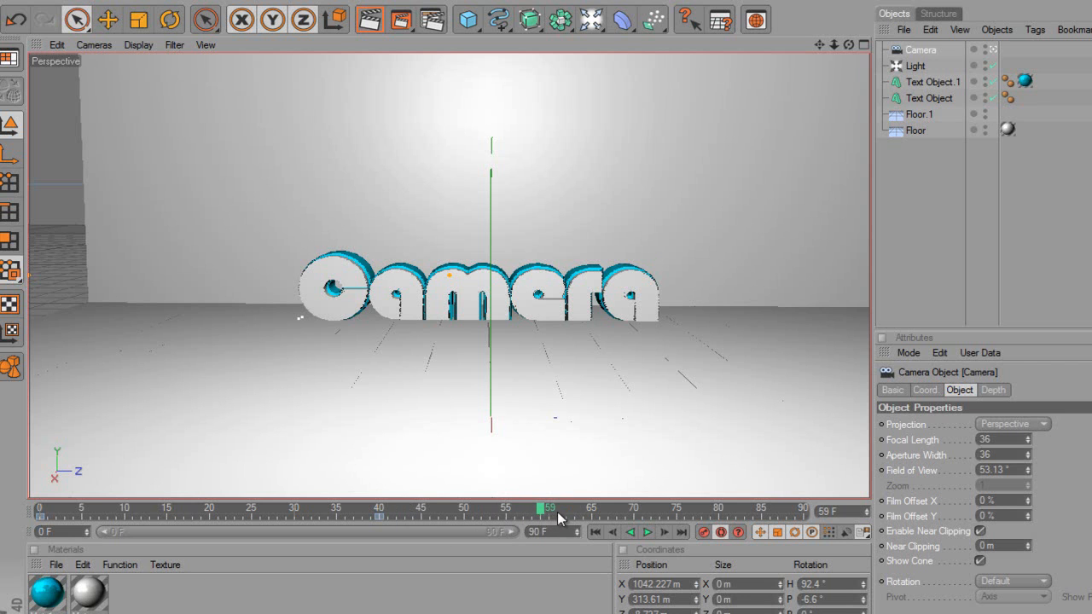
{"action": "left_click_drag", "start_coordinate": [543, 507], "coordinate": [587, 507]}
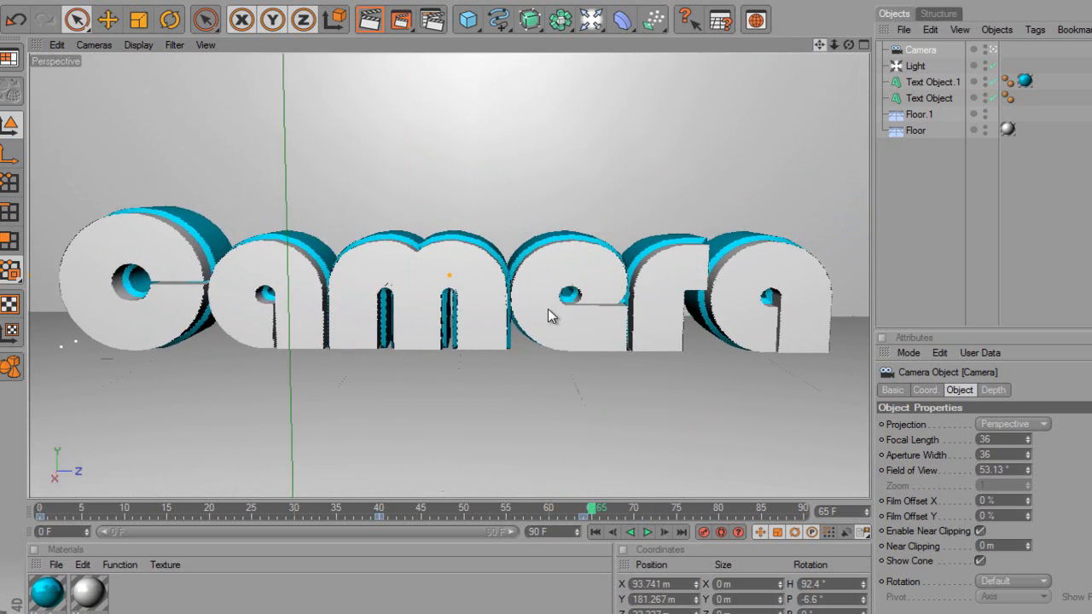
Bring the camera close to the first letters, record the keyframe at frame 65 and play to check.
{"action": "left_click_drag", "start_coordinate": [550, 316], "coordinate": [614, 314]}
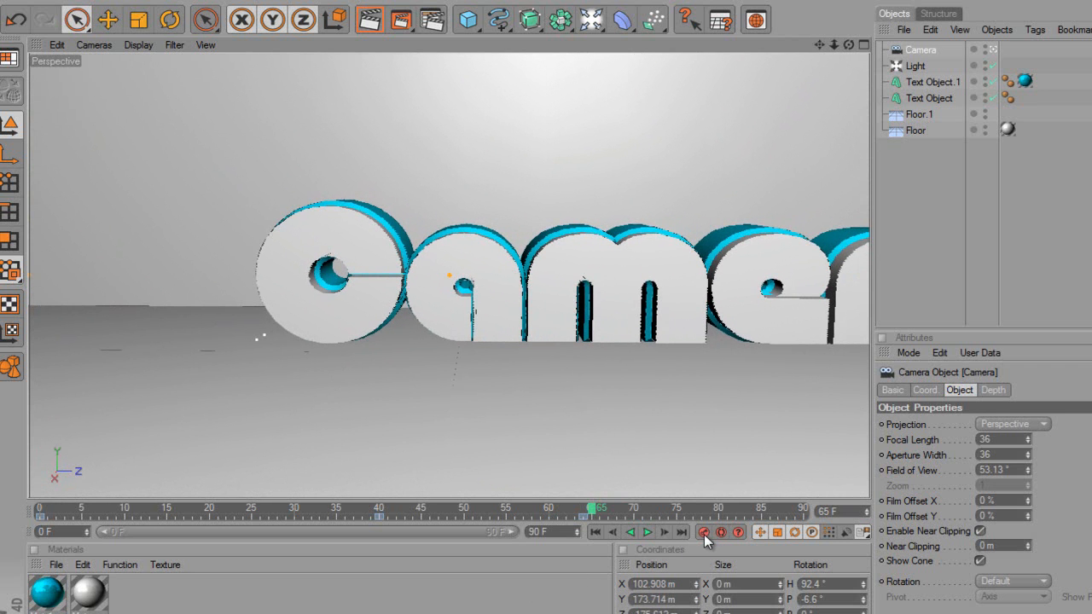
{"action": "left_click", "coordinate": [589, 512]}
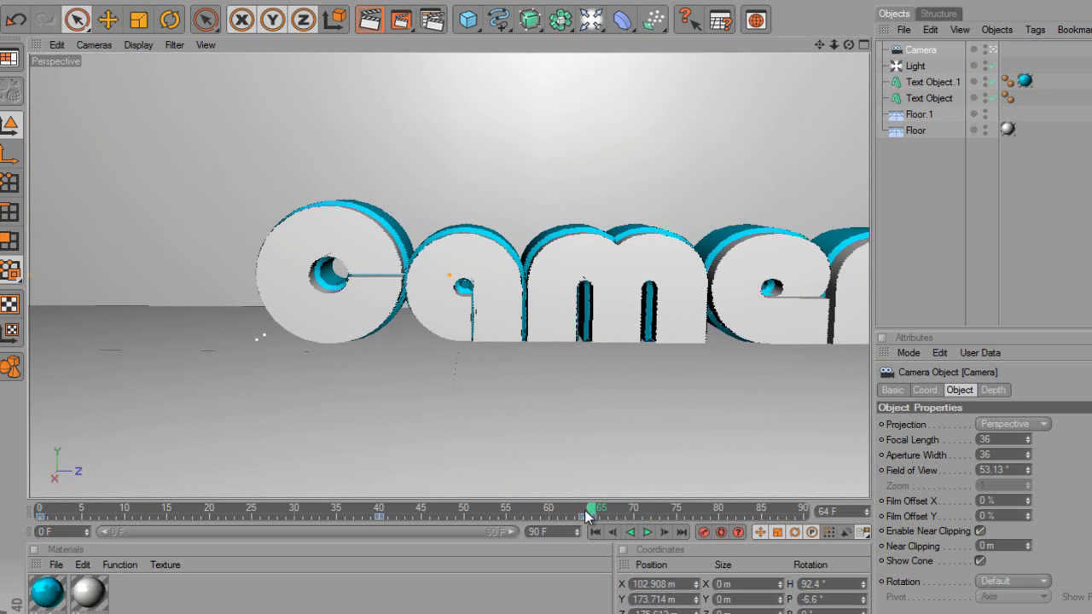
{"action": "left_click", "coordinate": [647, 532]}
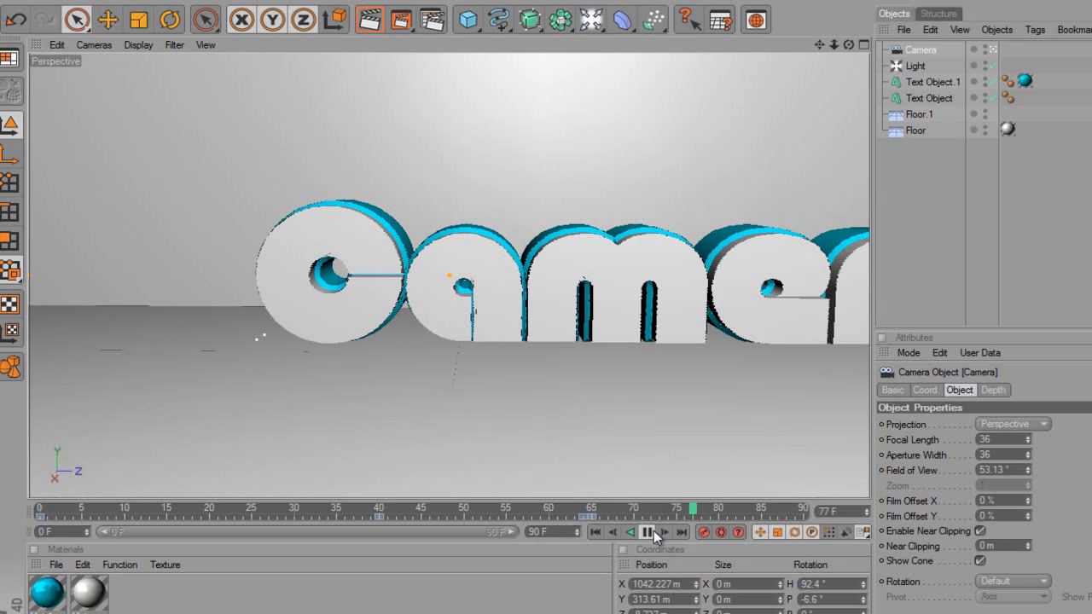
{"action": "left_click", "coordinate": [663, 531]}
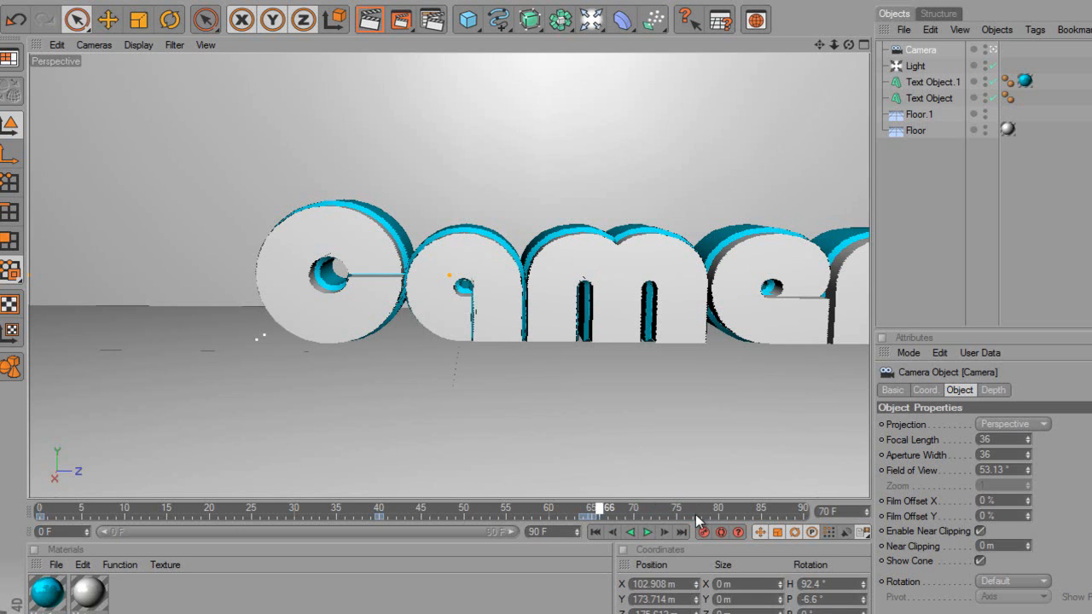
{"action": "left_click", "coordinate": [720, 532]}
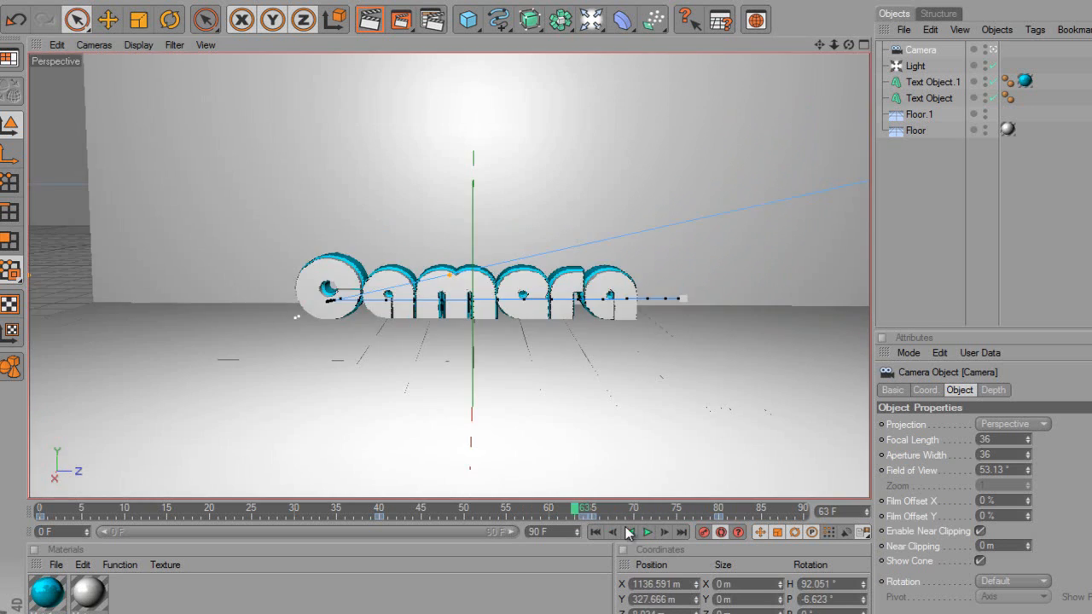
Play the animation twice to review the close pass, then scrub to frames 79–80 near the last letters.
{"action": "left_click", "coordinate": [646, 531]}
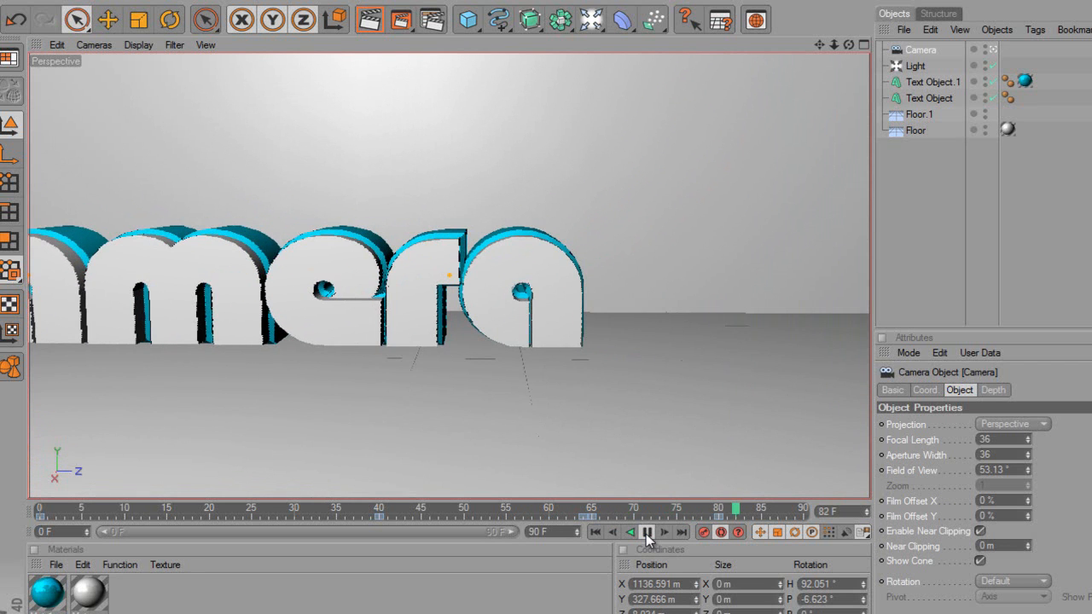
{"action": "left_click", "coordinate": [646, 531]}
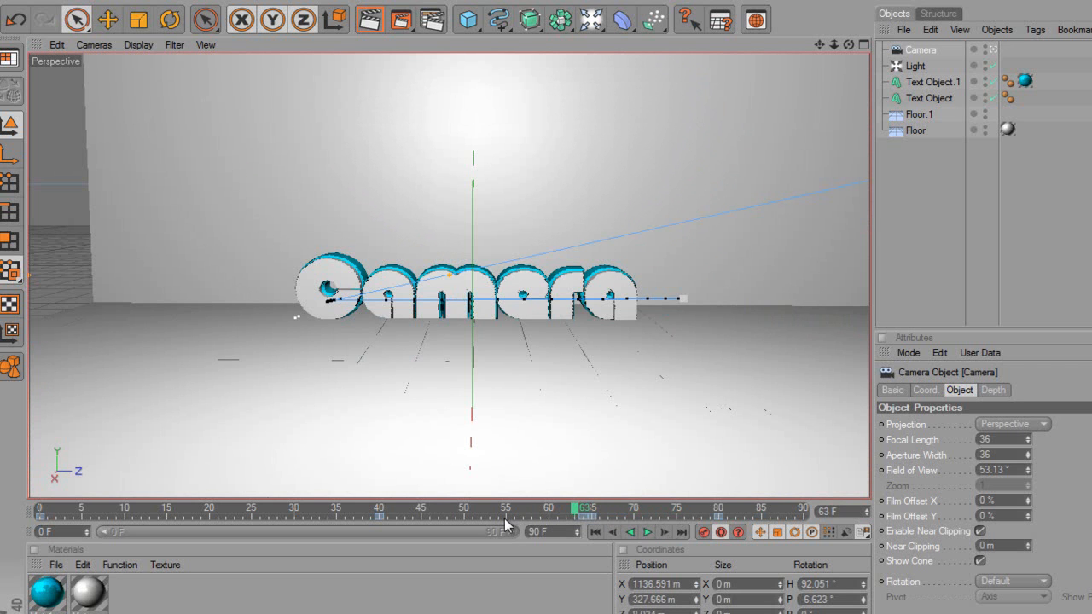
{"action": "mouse_move", "coordinate": [598, 525]}
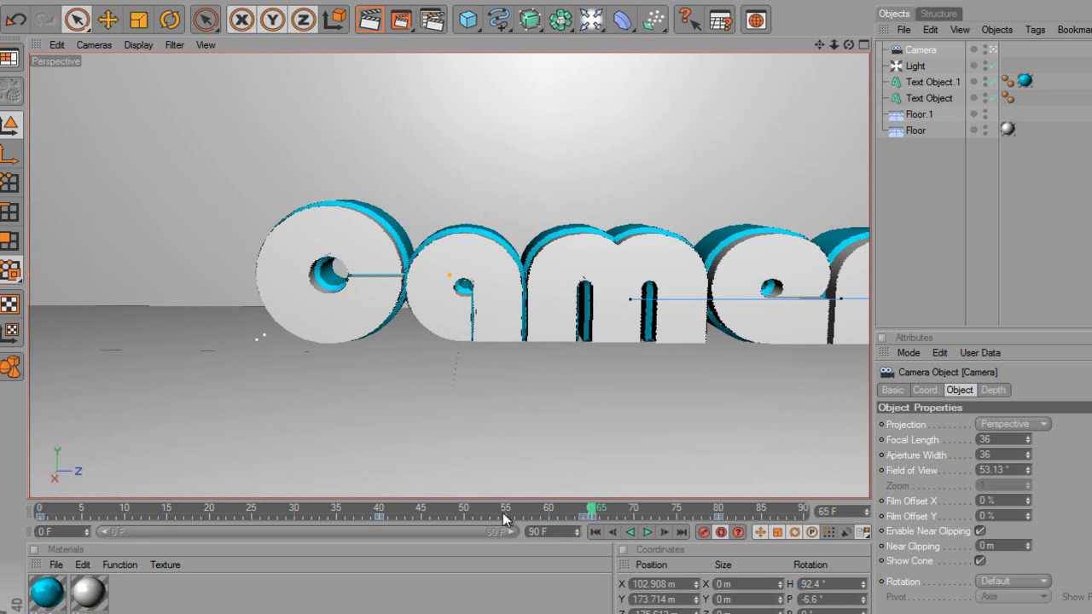
{"action": "left_click", "coordinate": [648, 531]}
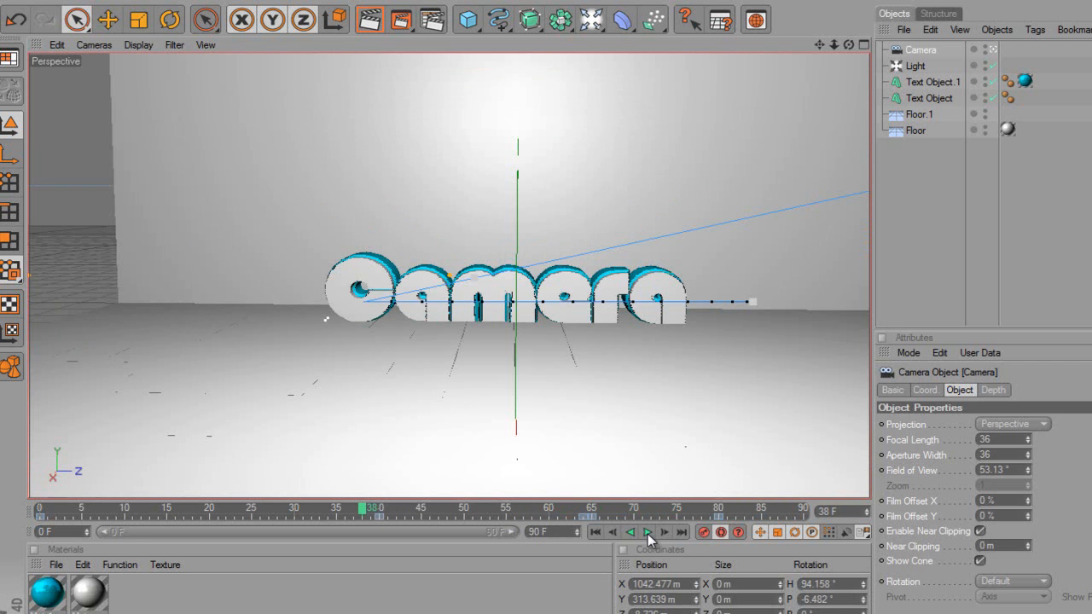
{"action": "left_click", "coordinate": [647, 532]}
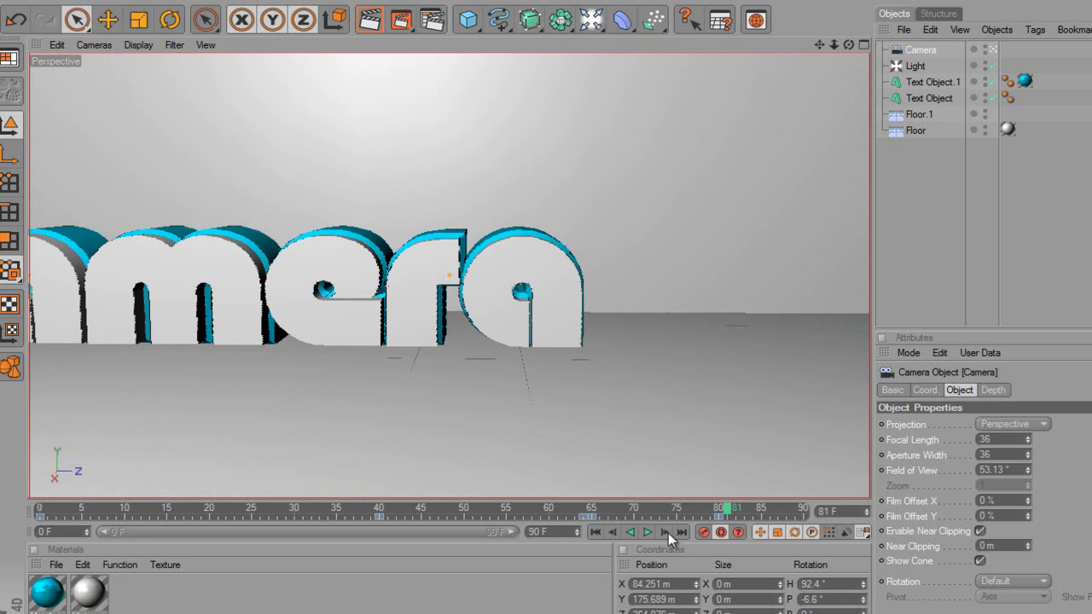
{"action": "left_click_drag", "start_coordinate": [723, 509], "coordinate": [757, 511]}
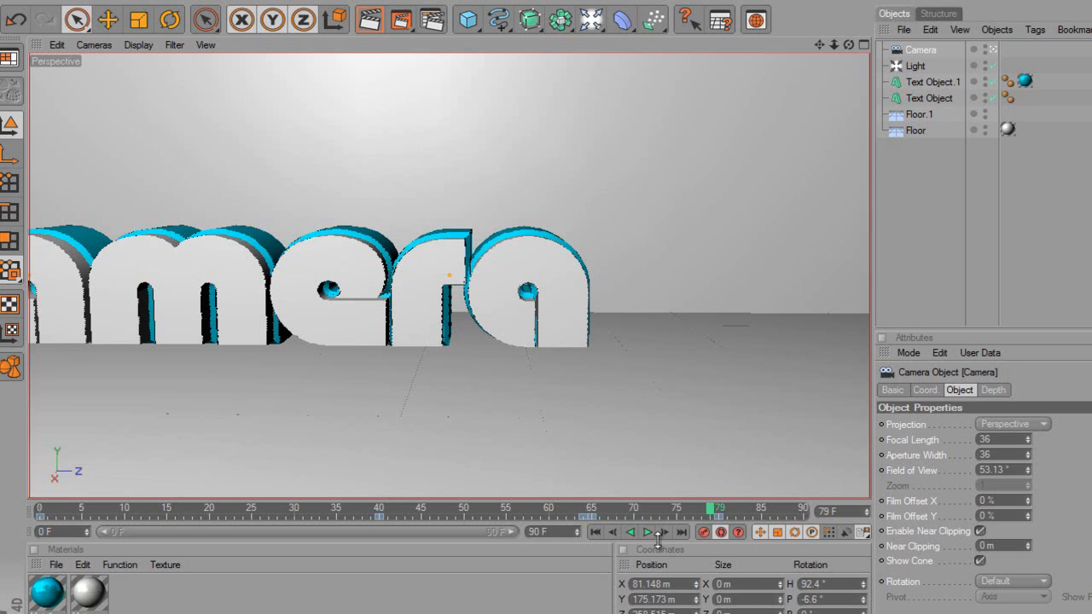
{"action": "left_click_drag", "start_coordinate": [715, 508], "coordinate": [728, 507]}
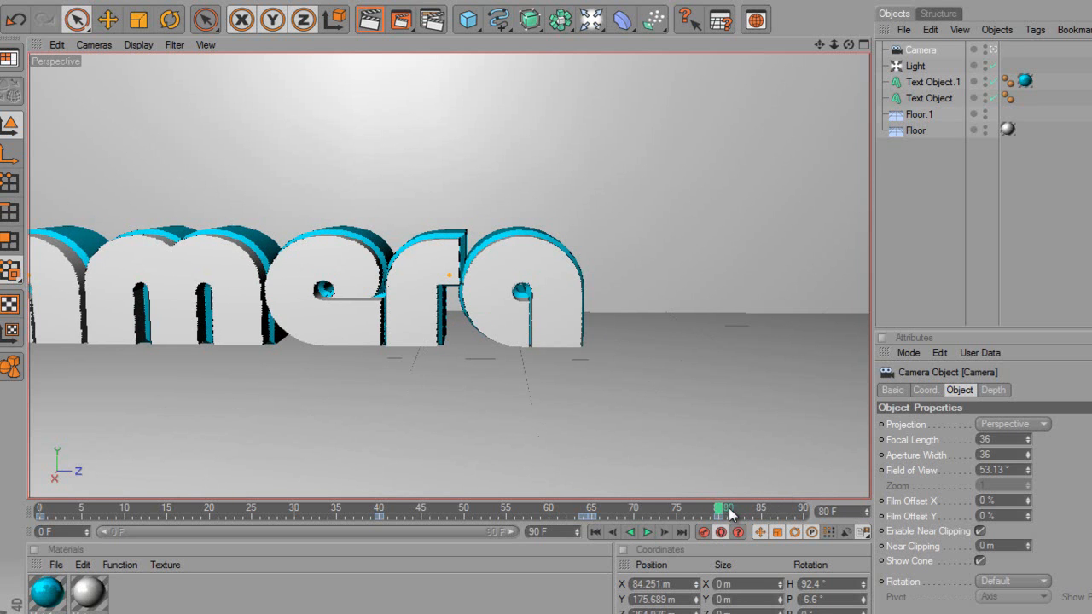
Orbit the view and scrub through frames 62–81 to inspect the text and camera path.
{"action": "left_click", "coordinate": [727, 510]}
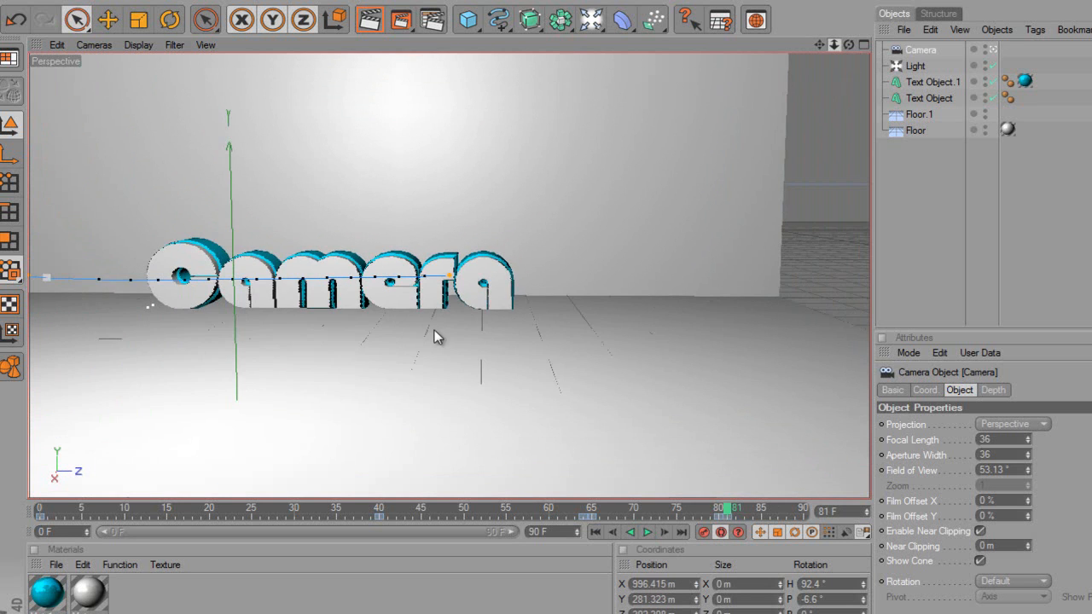
{"action": "left_click_drag", "start_coordinate": [435, 337], "coordinate": [610, 316]}
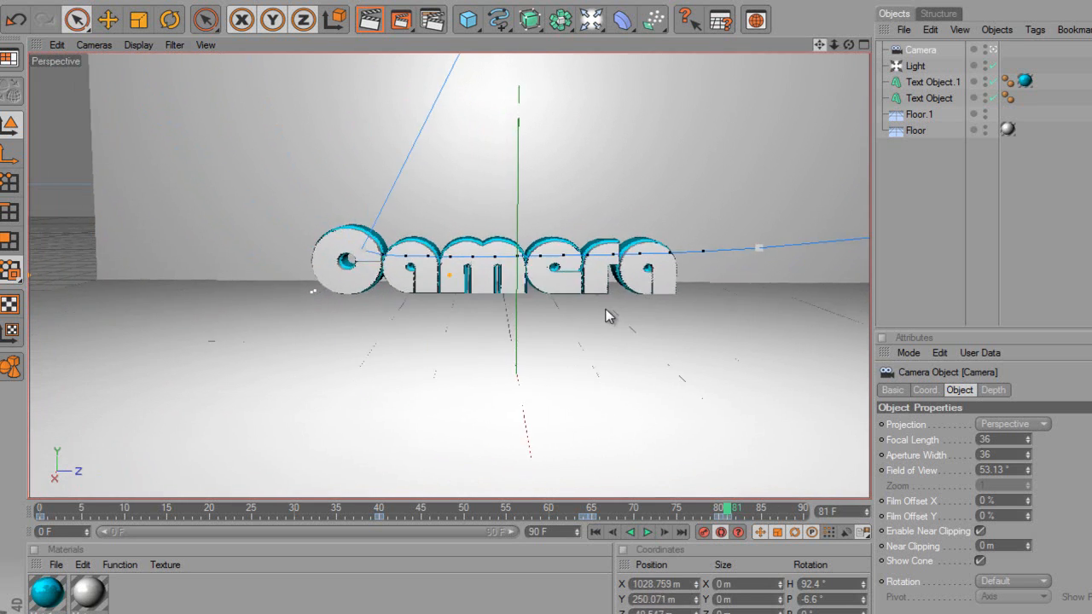
{"action": "left_click_drag", "start_coordinate": [730, 509], "coordinate": [567, 509]}
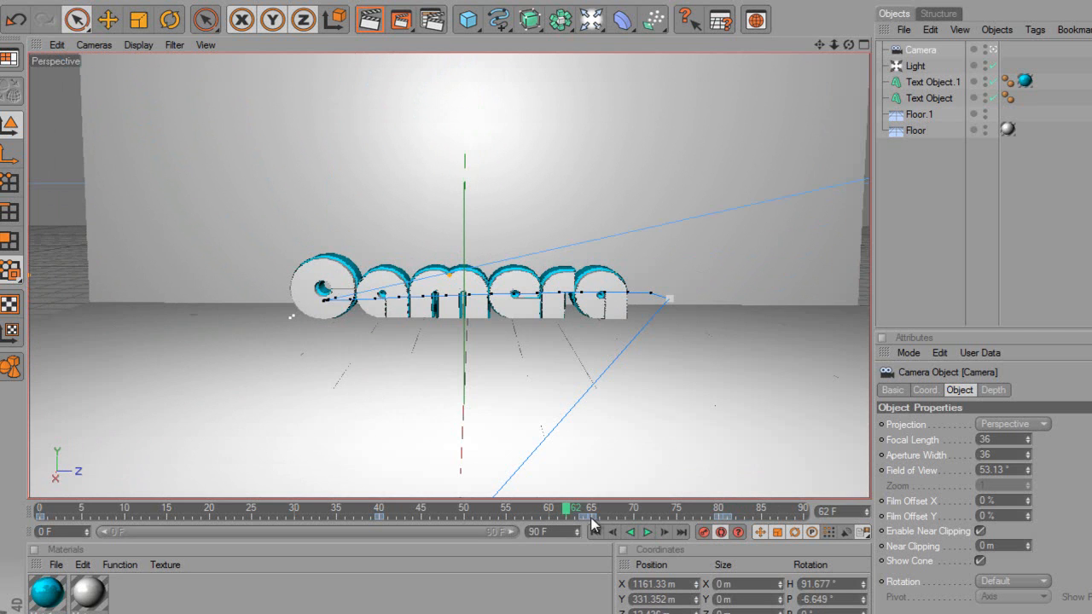
{"action": "left_click", "coordinate": [647, 532]}
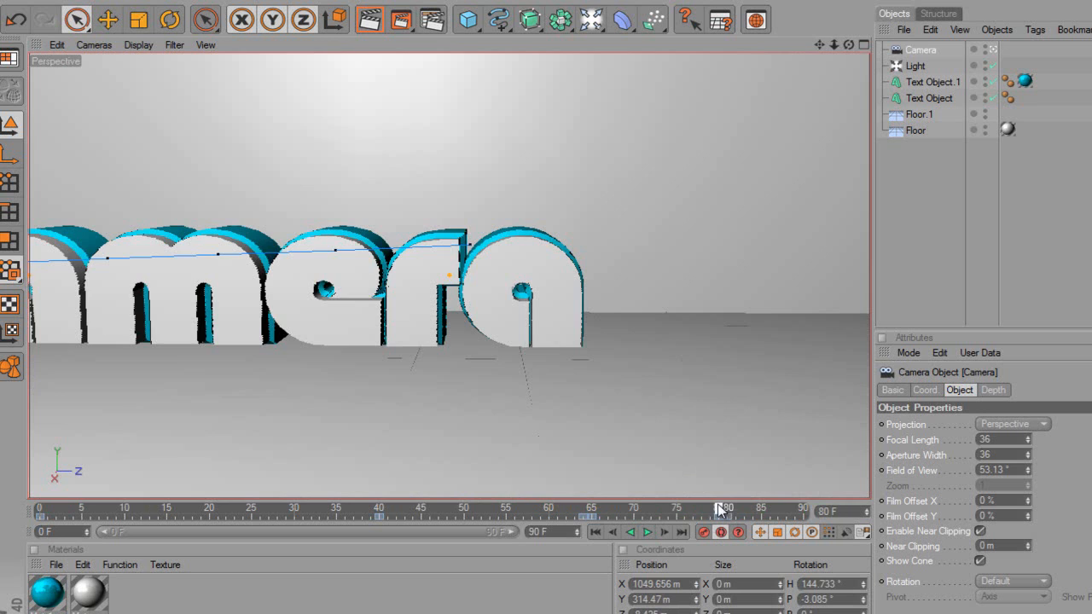
{"action": "left_click", "coordinate": [648, 532]}
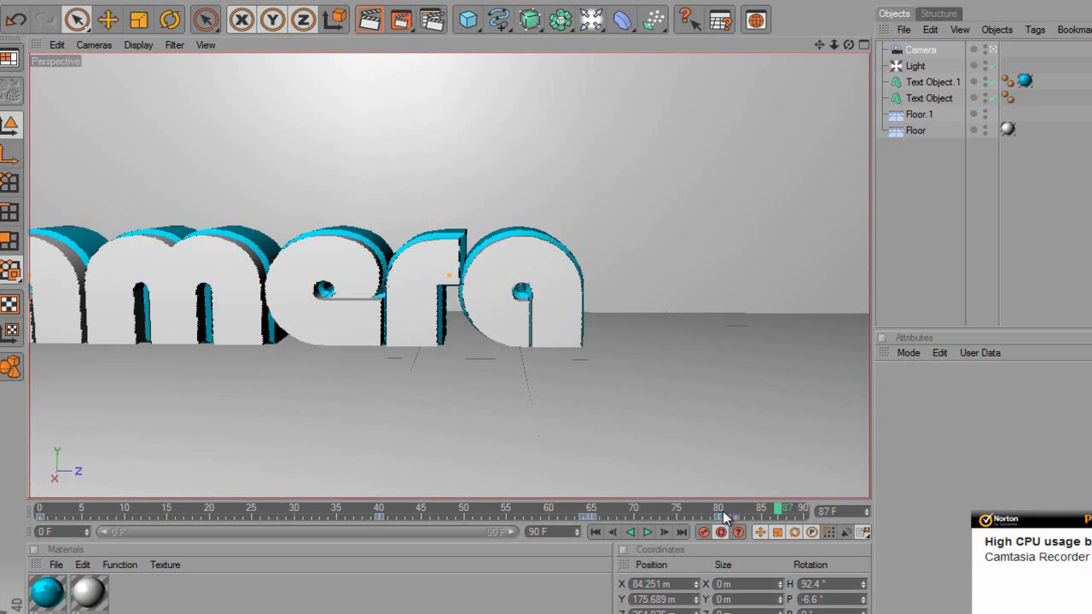
Pull the camera back at frame 90 to show the whole word Camera and record the keyframe.
{"action": "left_click_drag", "start_coordinate": [725, 512], "coordinate": [806, 512]}
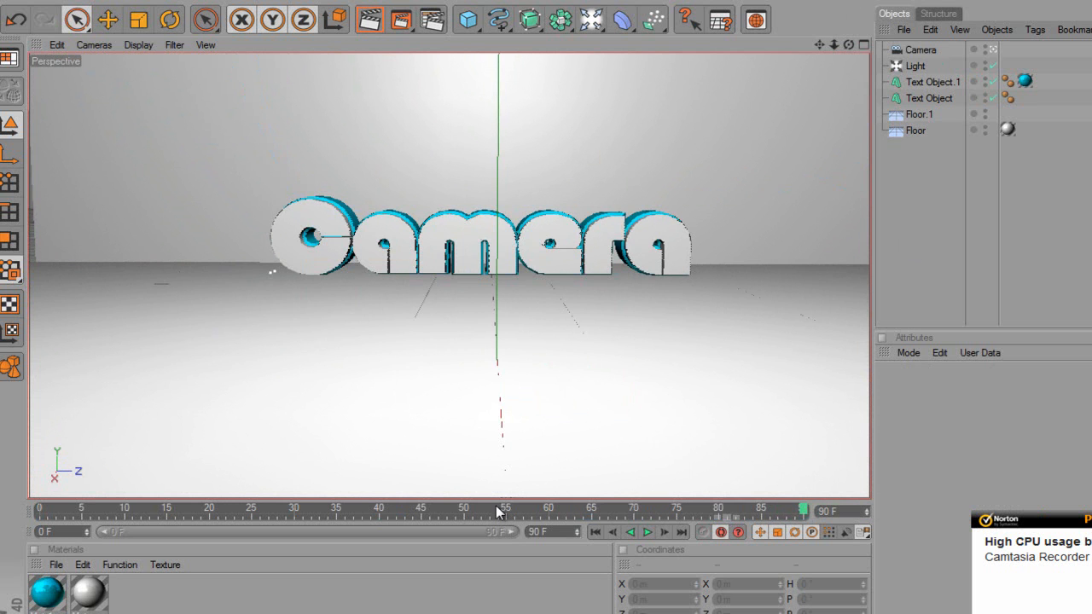
{"action": "left_click", "coordinate": [922, 50]}
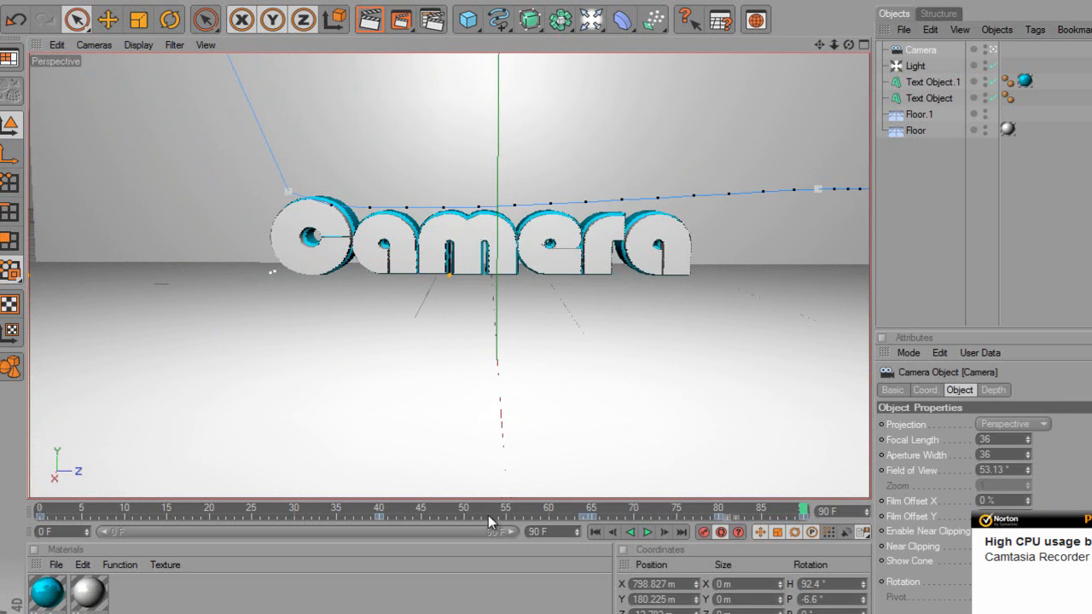
{"action": "left_click", "coordinate": [646, 532]}
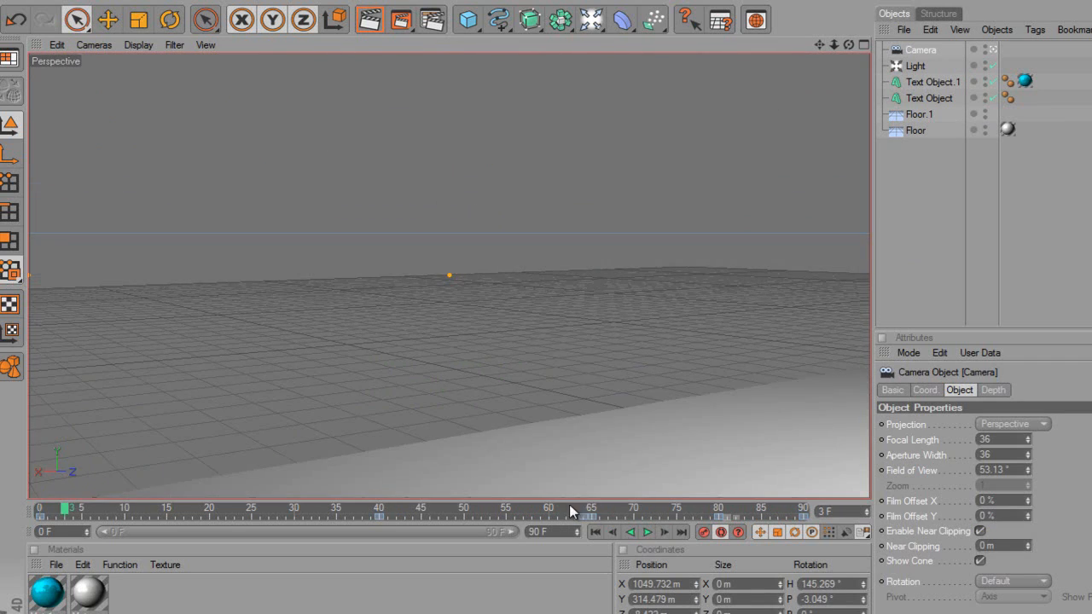
{"action": "left_click", "coordinate": [41, 509]}
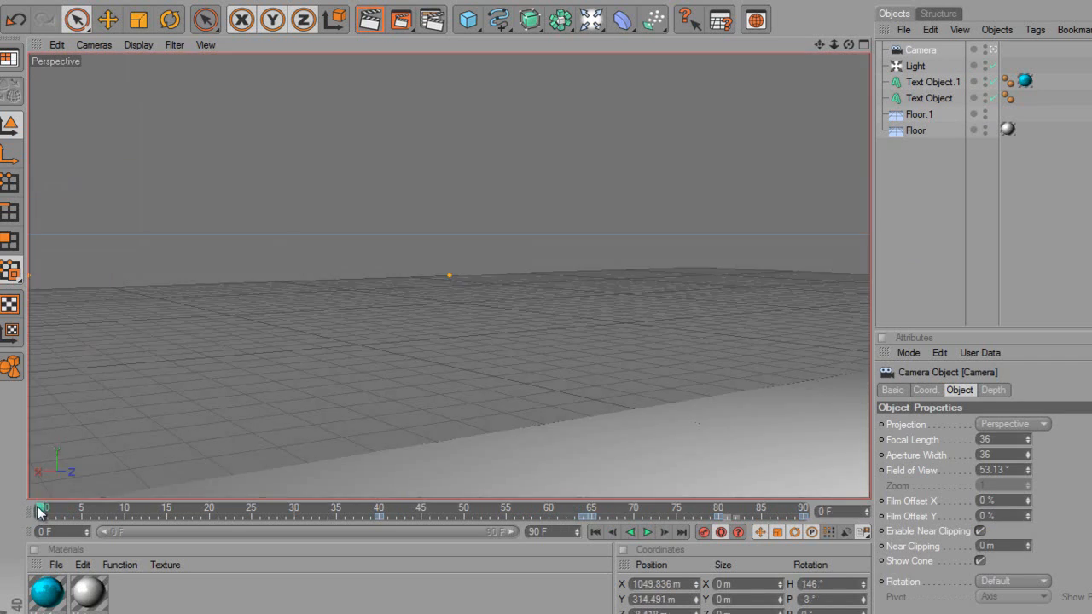
{"action": "left_click", "coordinate": [647, 532]}
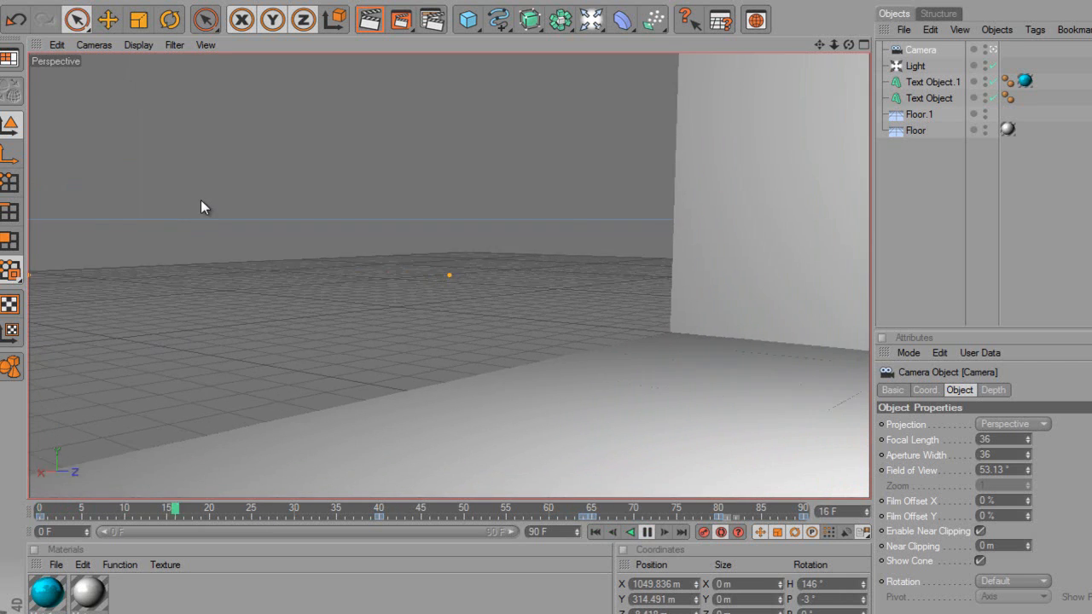
{"action": "left_click", "coordinate": [647, 532]}
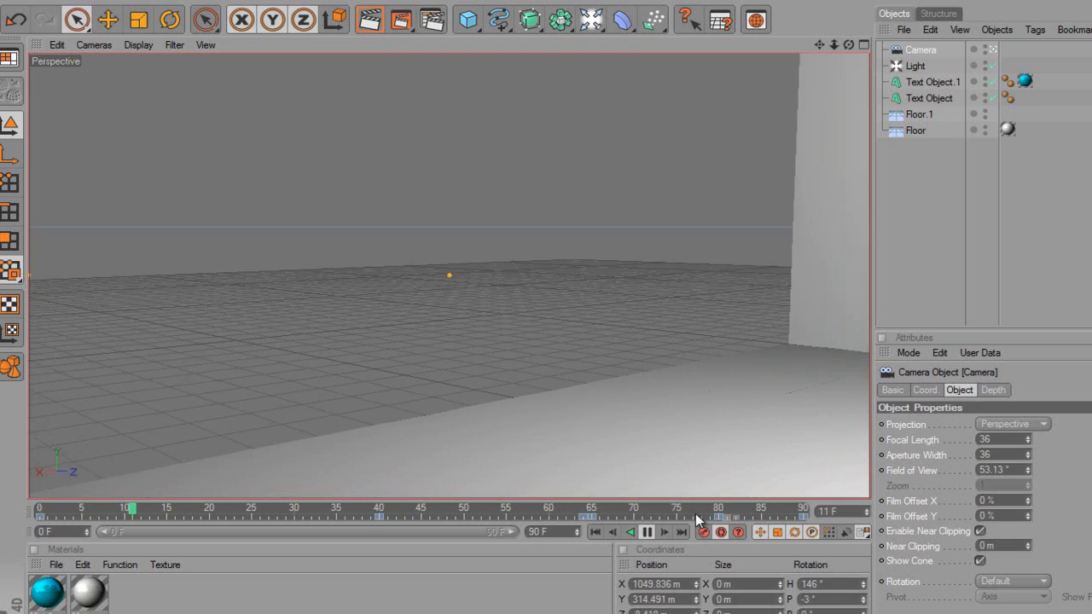
{"action": "left_click", "coordinate": [648, 532]}
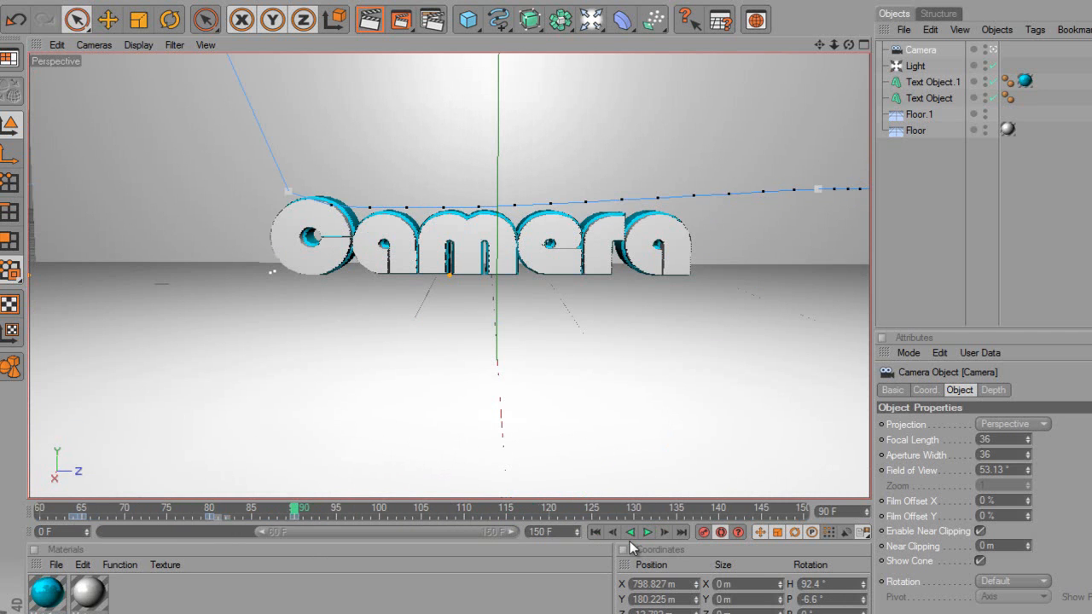
Scrub the timeline forward to frame 125 for the move into a letter, then back to frame 115.
{"action": "left_click", "coordinate": [647, 532]}
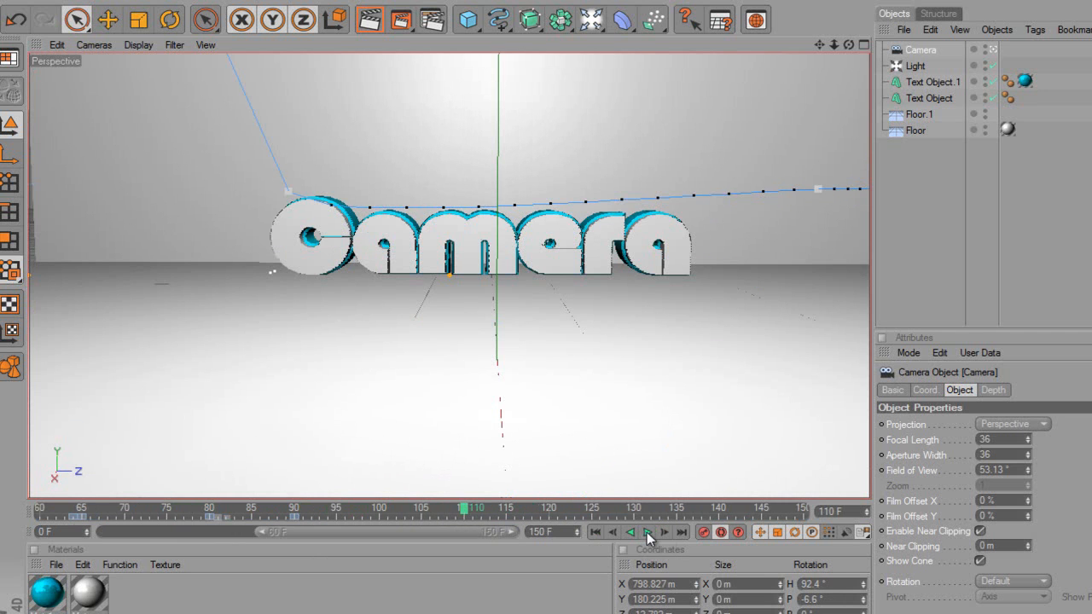
{"action": "left_click", "coordinate": [506, 507]}
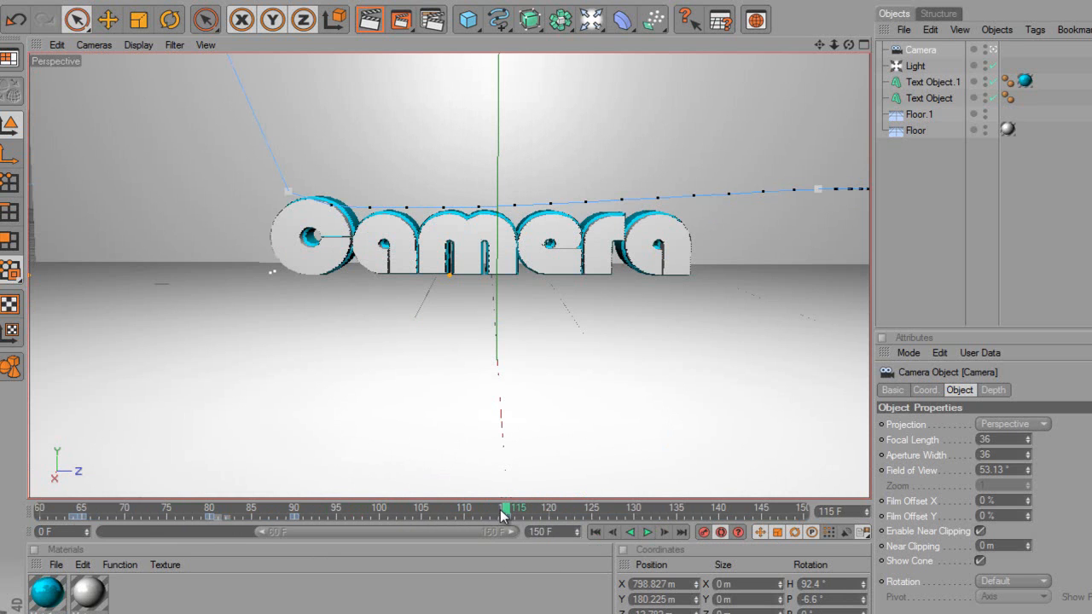
{"action": "left_click_drag", "start_coordinate": [503, 510], "coordinate": [597, 509]}
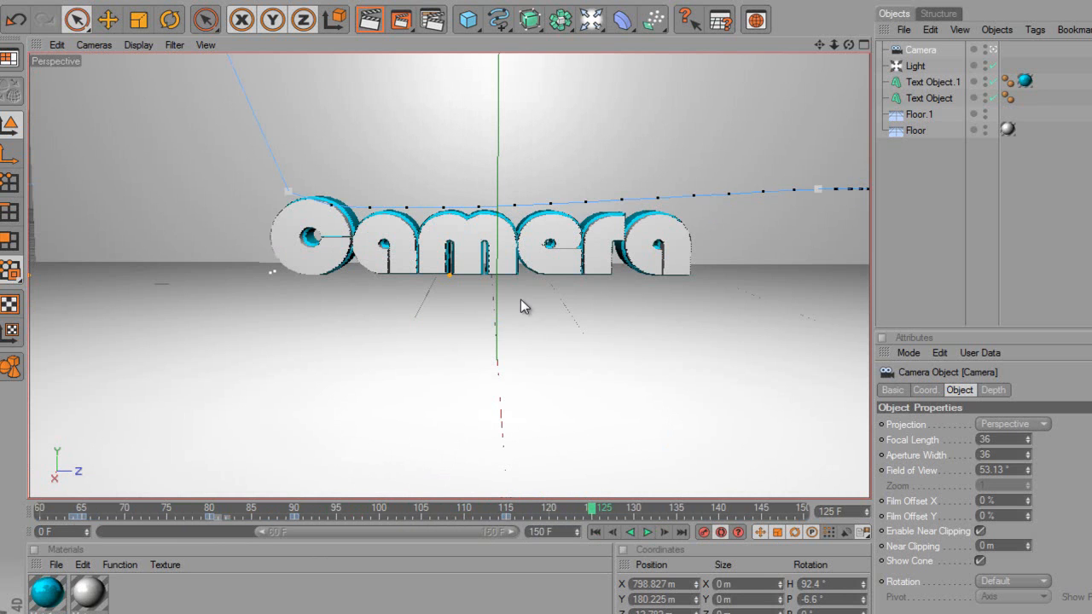
{"action": "mouse_move", "coordinate": [486, 255]}
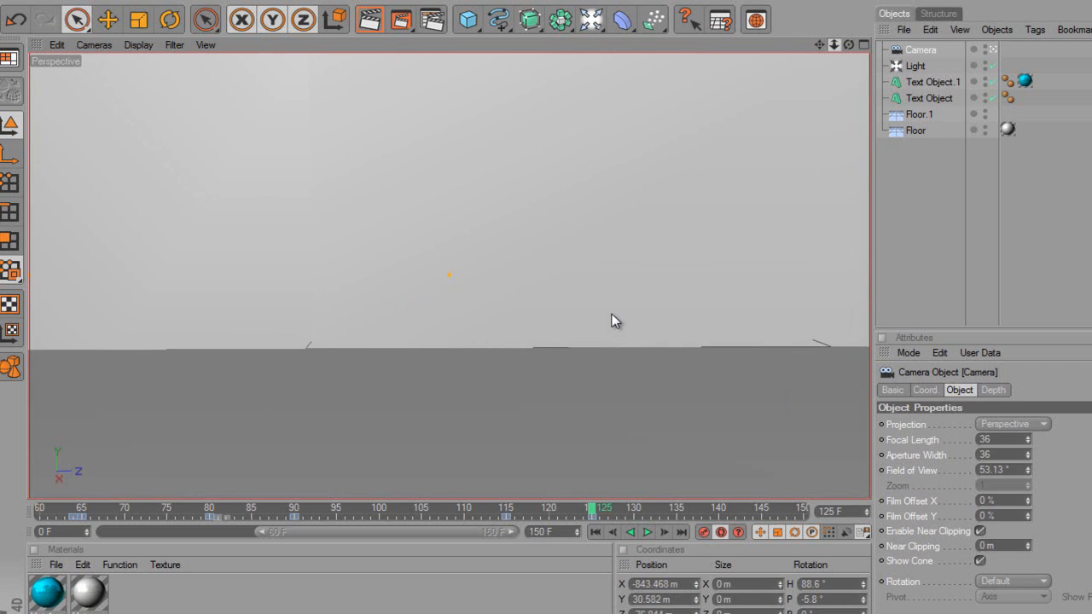
{"action": "left_click_drag", "start_coordinate": [604, 508], "coordinate": [505, 508]}
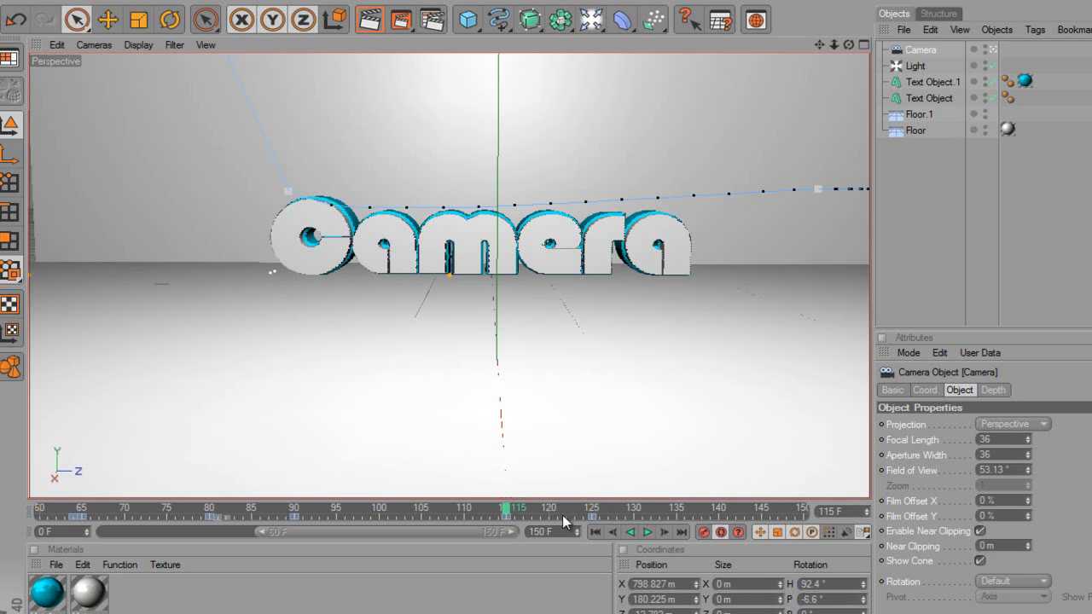
{"action": "left_click", "coordinate": [648, 531]}
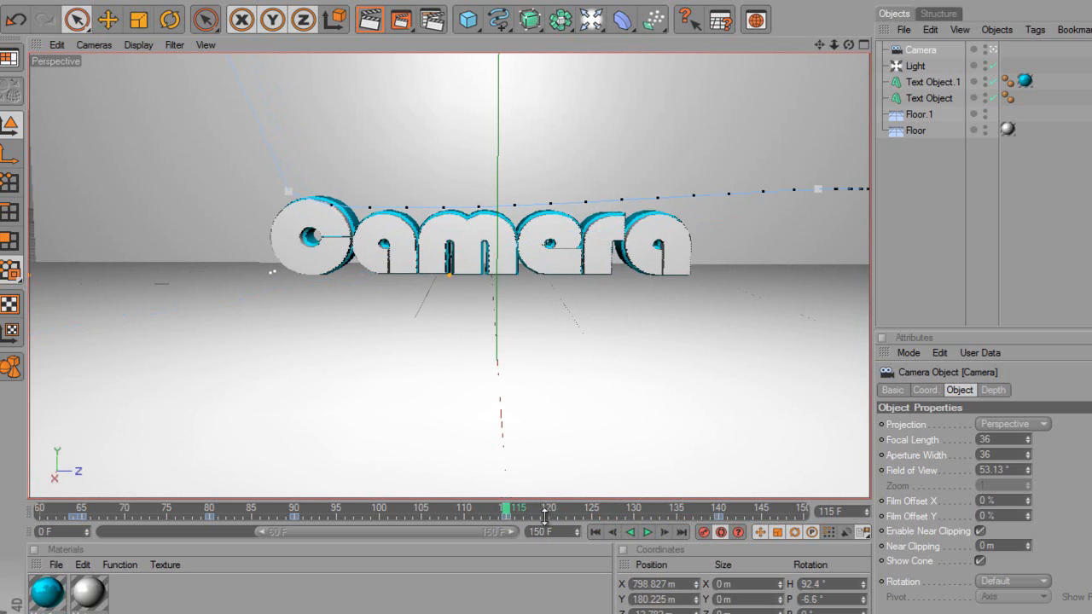
{"action": "left_click", "coordinate": [648, 531]}
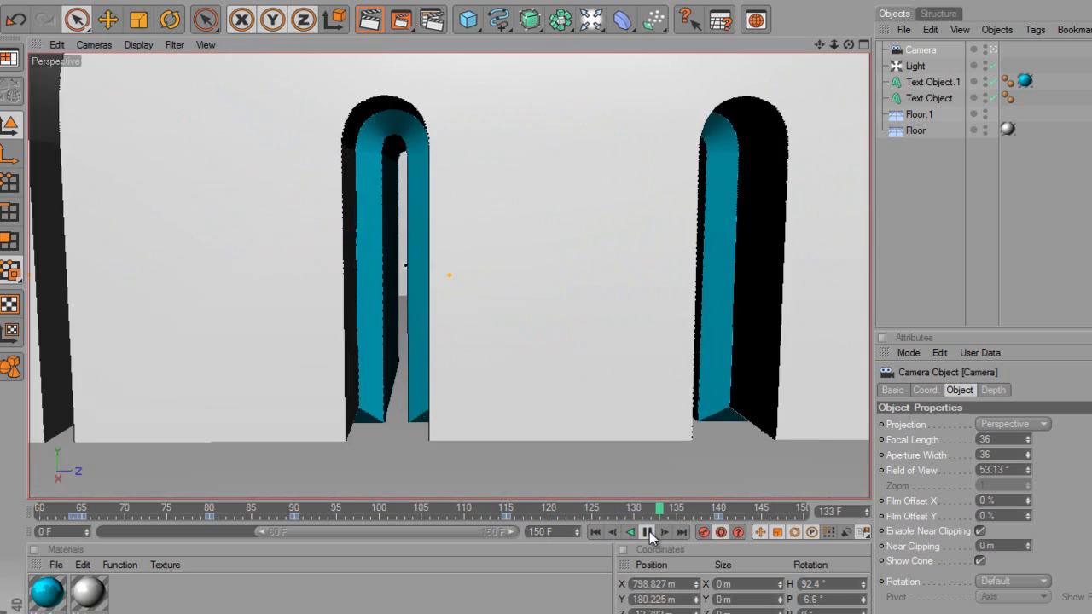
{"action": "left_click", "coordinate": [648, 532]}
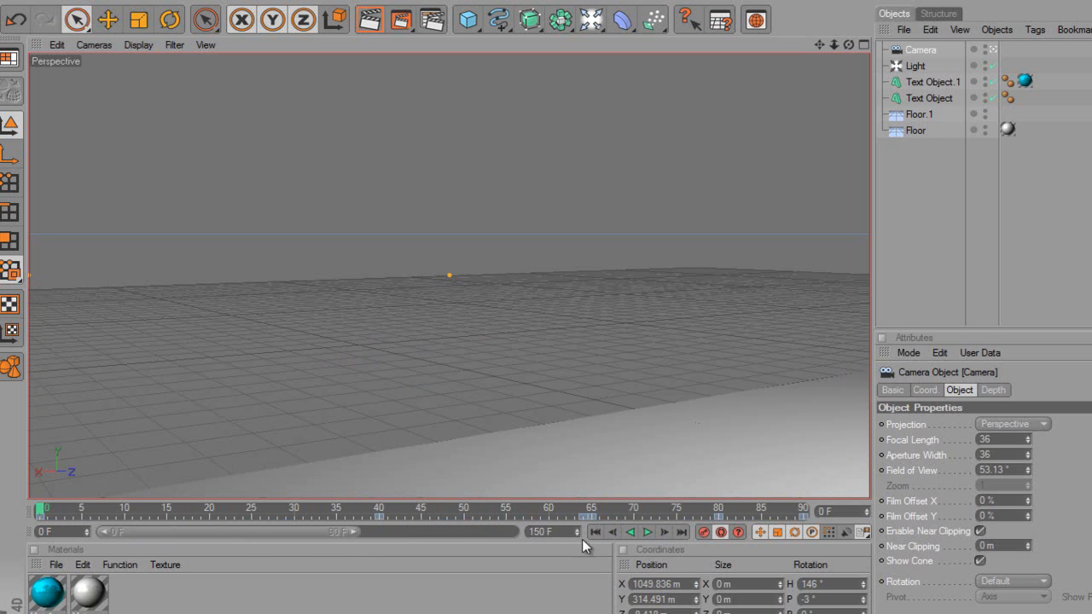
Play the animation, then at frame 82 pull the camera back so the whole word fits and record it.
{"action": "left_click", "coordinate": [648, 532]}
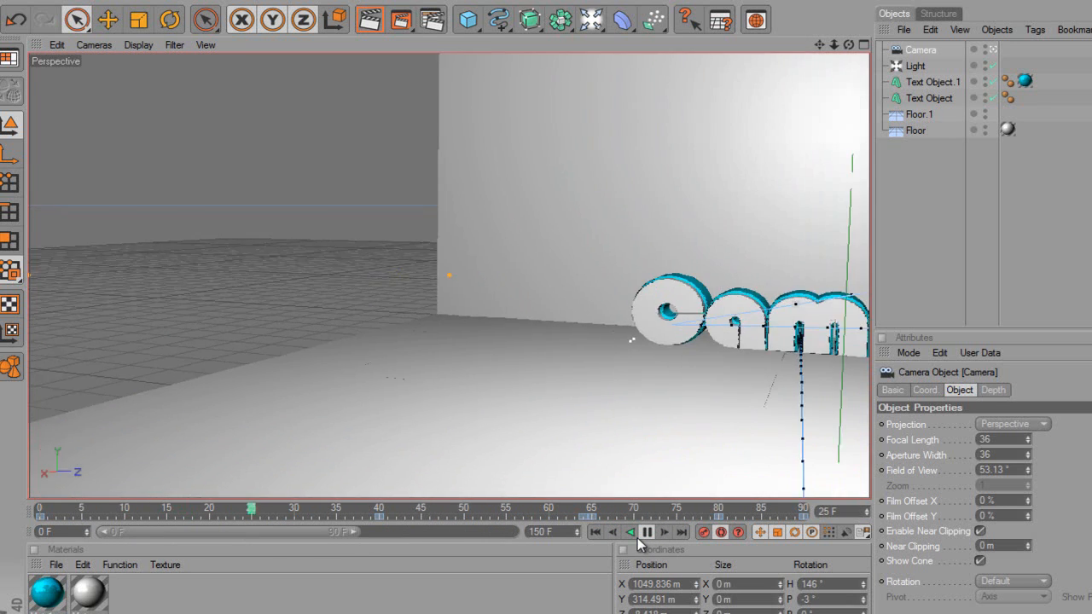
{"action": "left_click", "coordinate": [637, 532]}
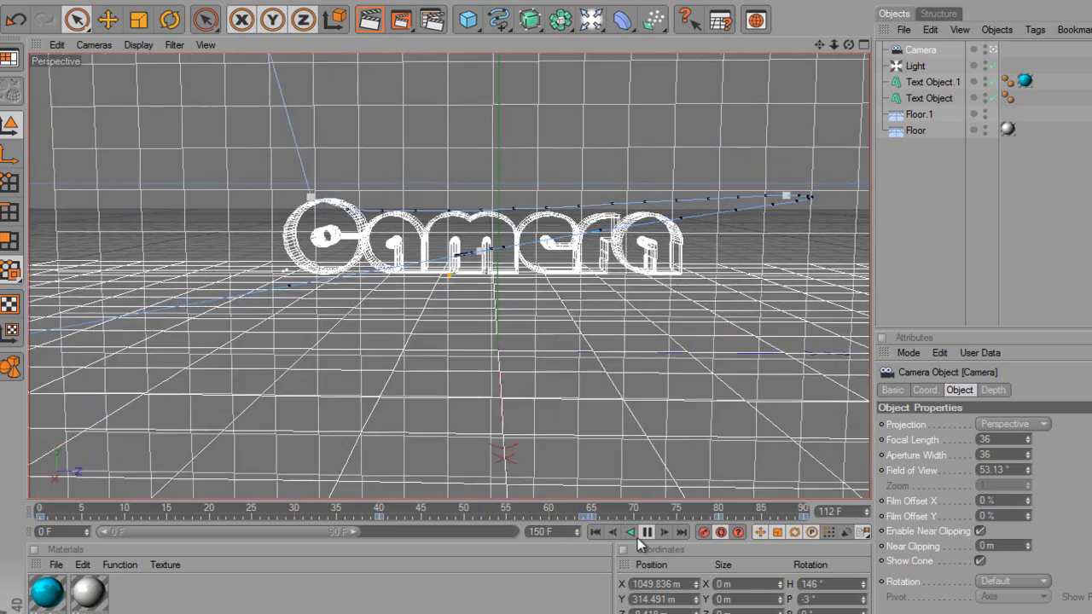
{"action": "left_click", "coordinate": [646, 532]}
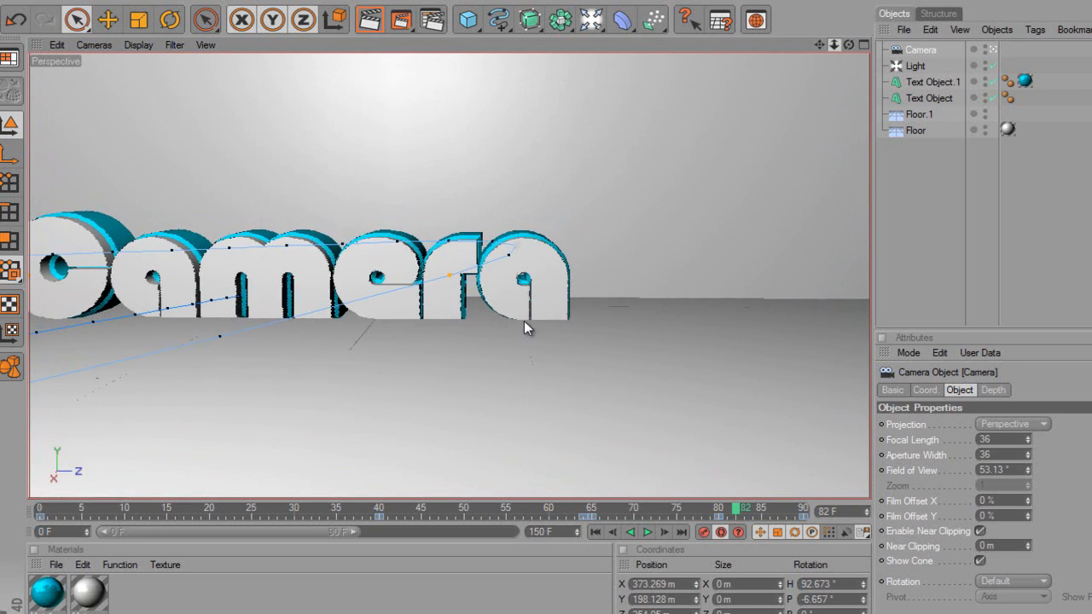
{"action": "left_click_drag", "start_coordinate": [525, 328], "coordinate": [631, 320]}
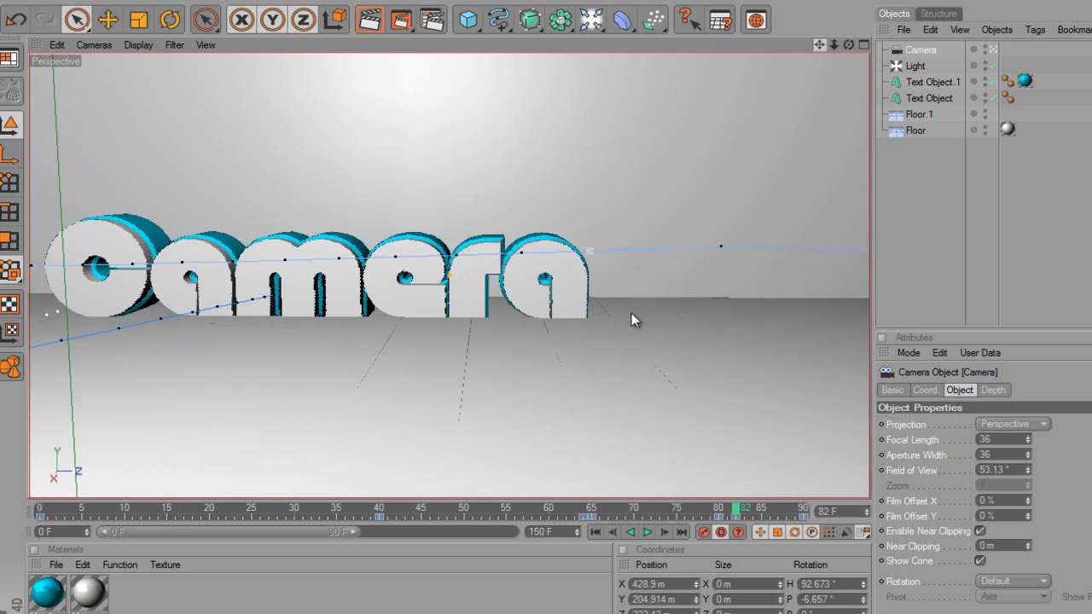
{"action": "left_click_drag", "start_coordinate": [635, 320], "coordinate": [580, 324]}
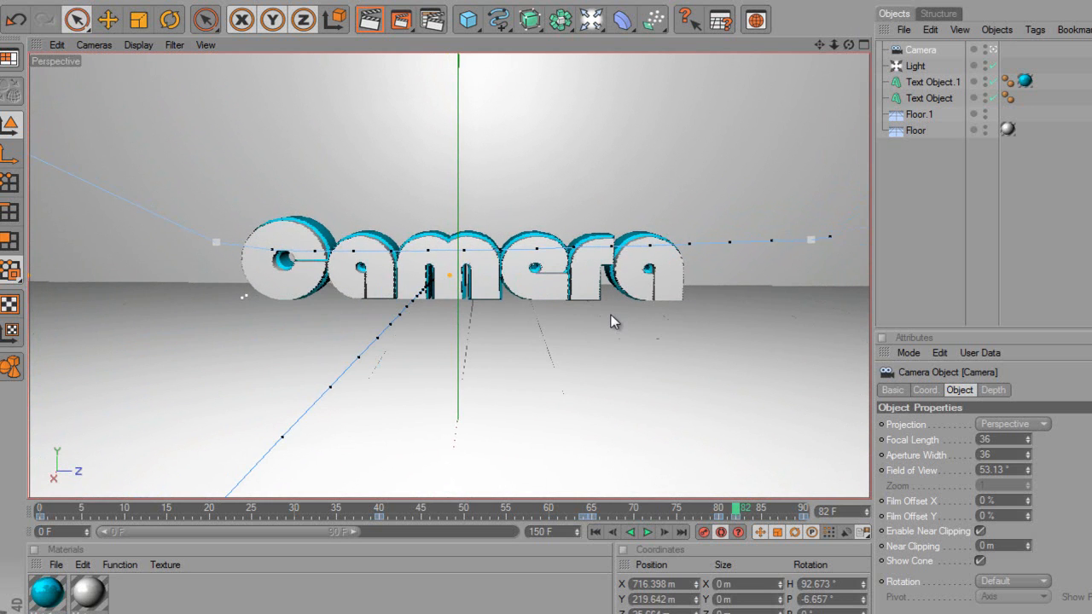
{"action": "mouse_move", "coordinate": [827, 401]}
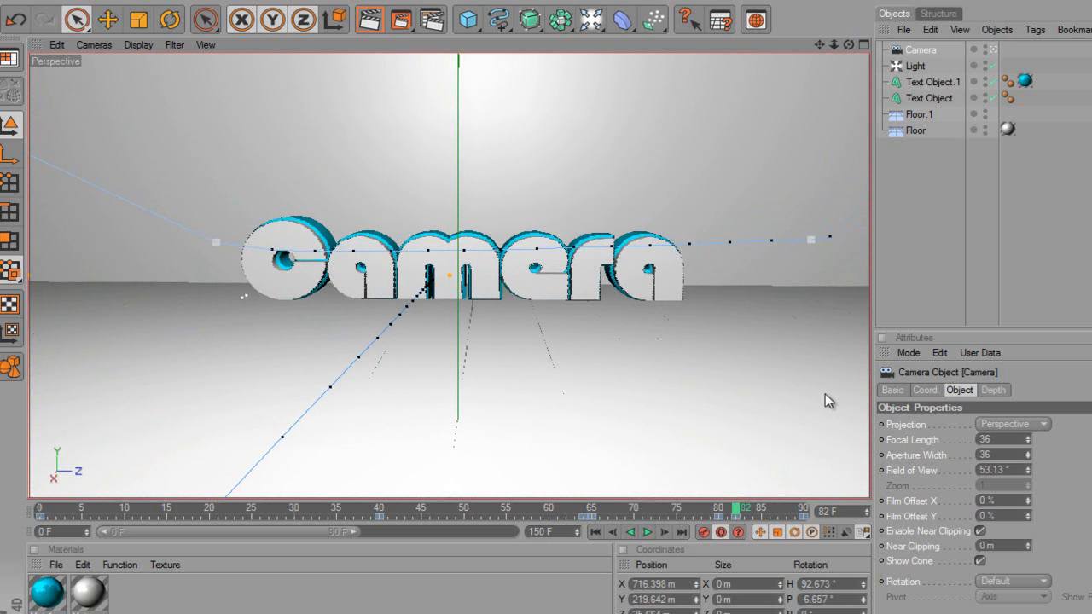
{"action": "left_click", "coordinate": [738, 531]}
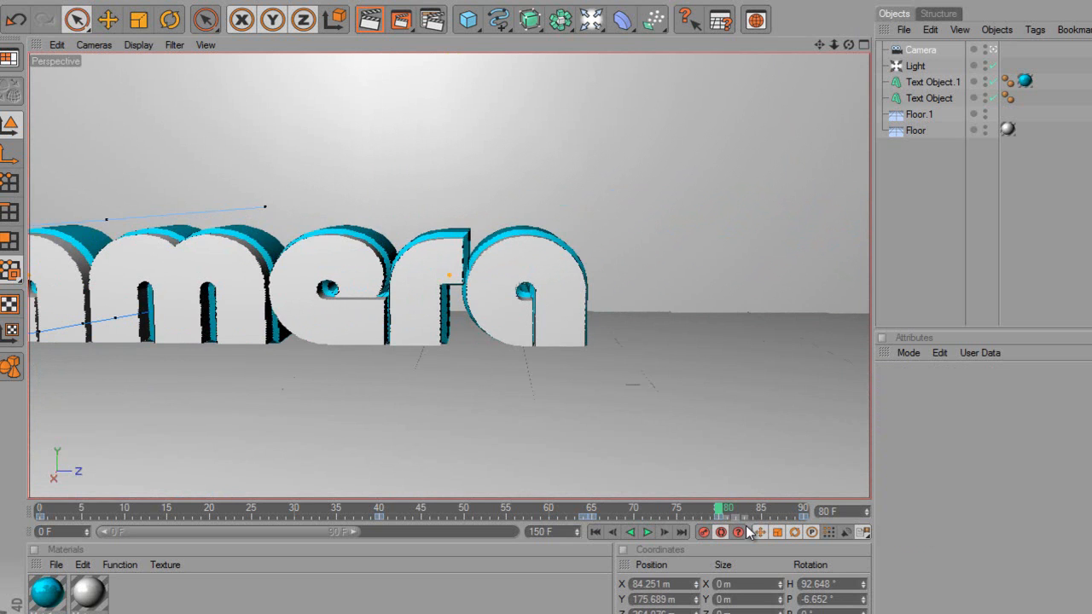
{"action": "left_click", "coordinate": [647, 532]}
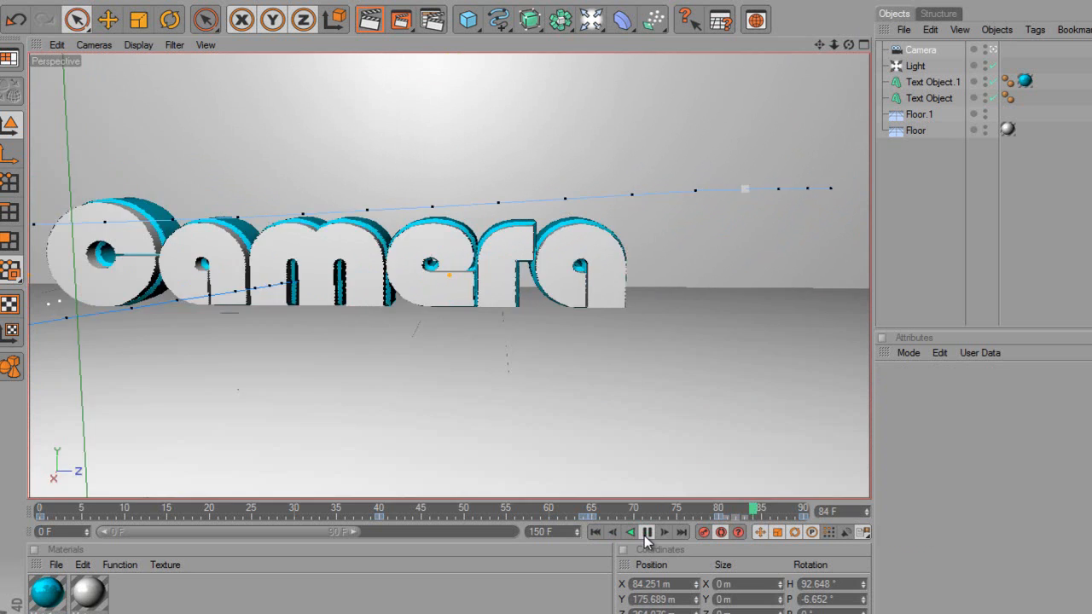
{"action": "left_click", "coordinate": [646, 532]}
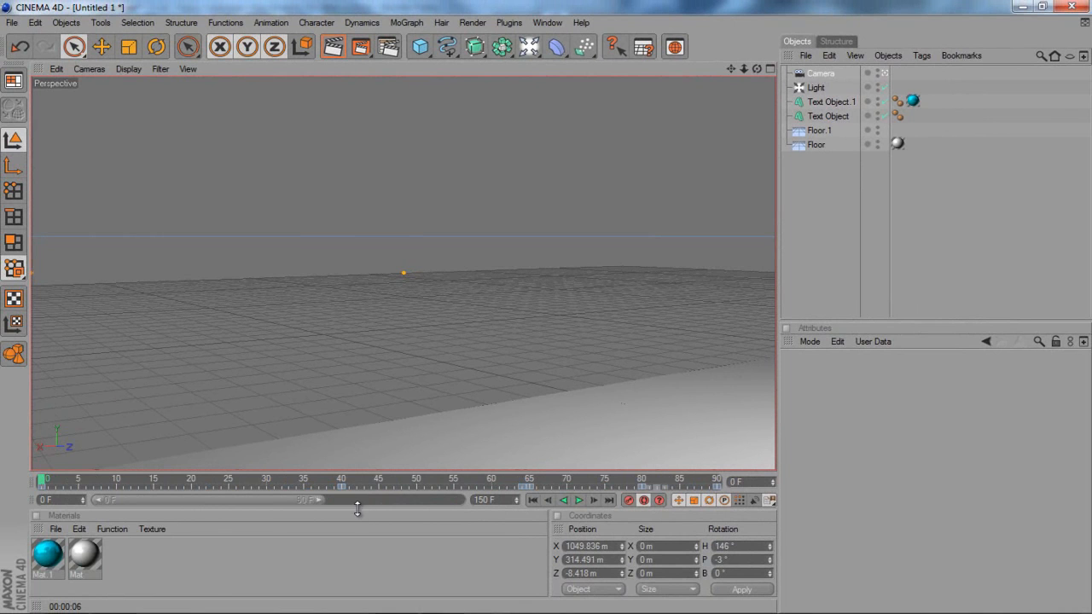
{"action": "mouse_move", "coordinate": [357, 510]}
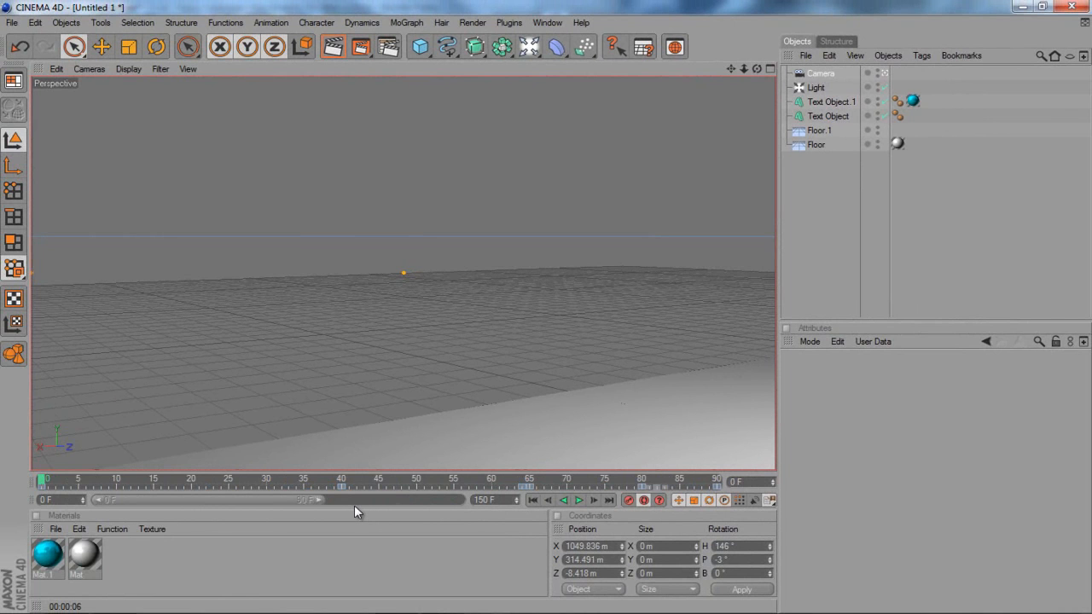